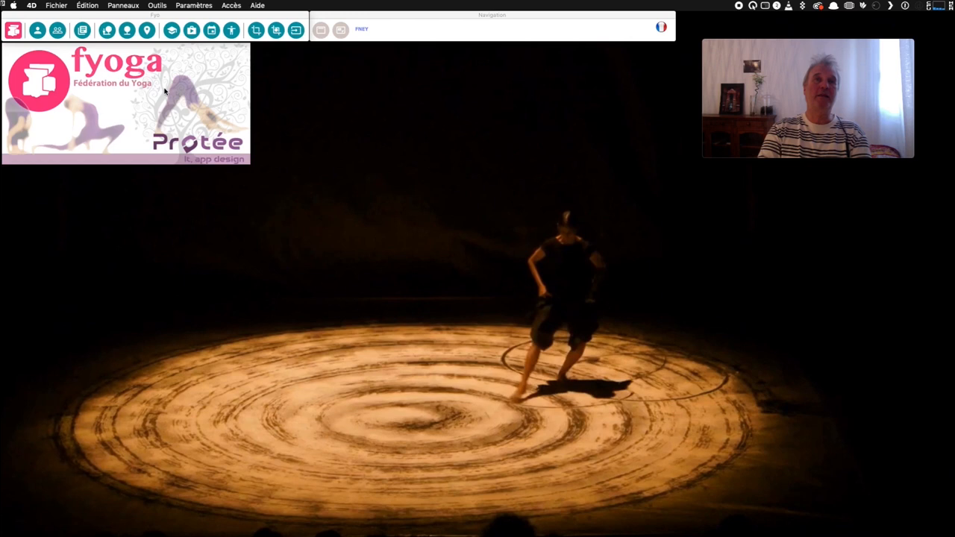
# - Open Relations from the Fyo logo menu to show the Structure relationnelle diagram
pyautogui.click(28, 30)
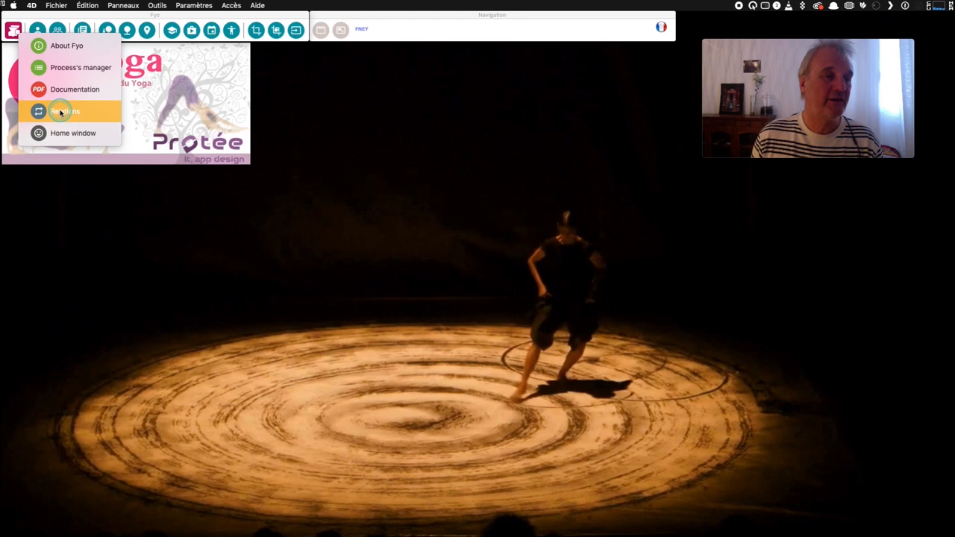
pyautogui.click(64, 110)
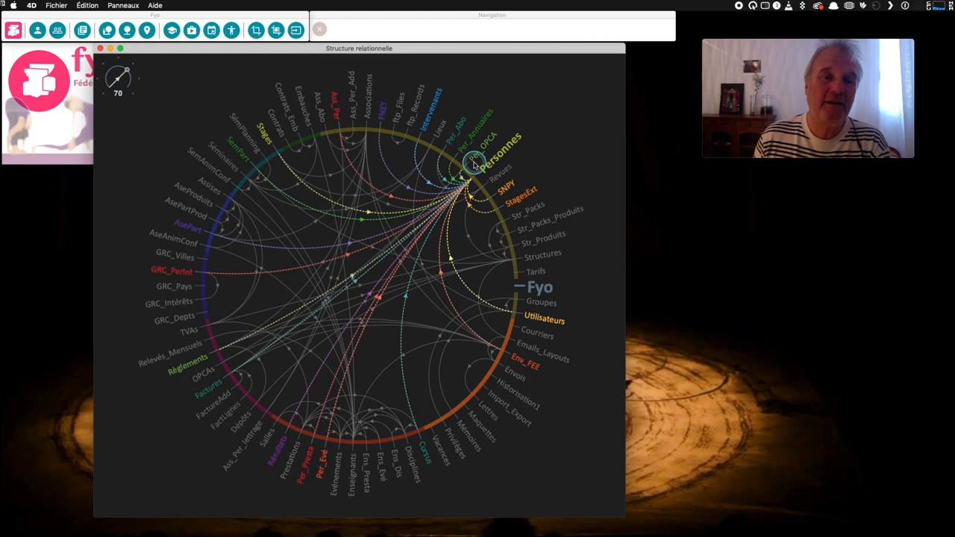
# - Close the structure diagram to reach the CERCLE DE YOGA DE JOIGNY association record
pyautogui.click(365, 112)
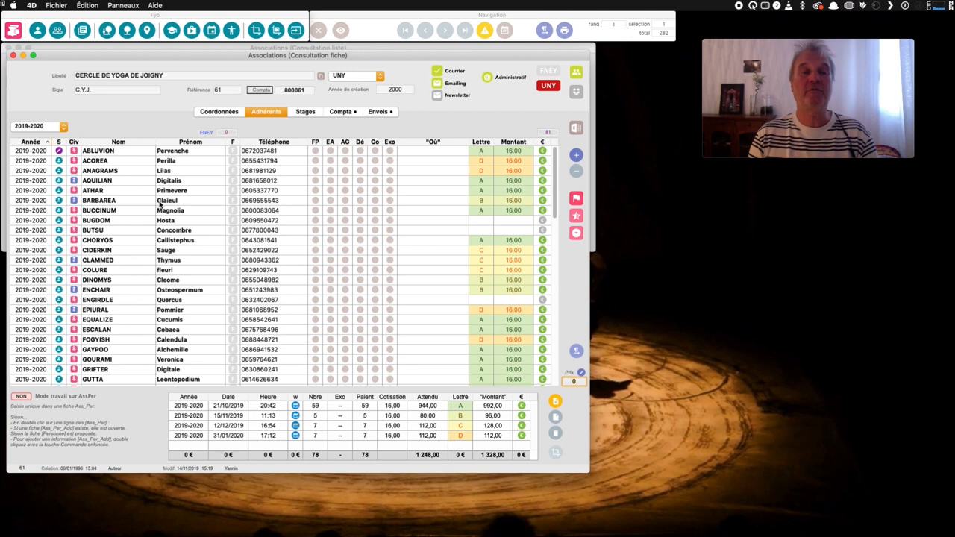
pyautogui.click(63, 125)
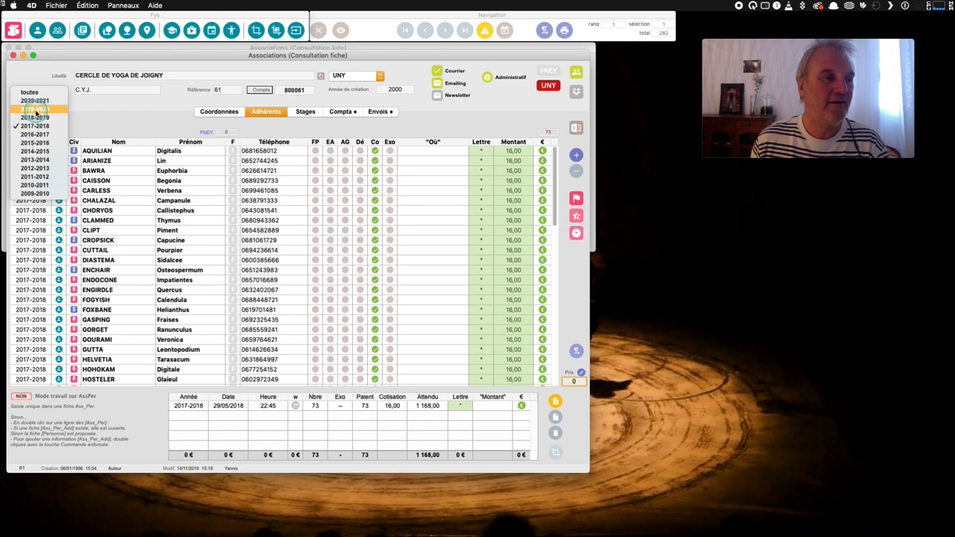
pyautogui.click(32, 116)
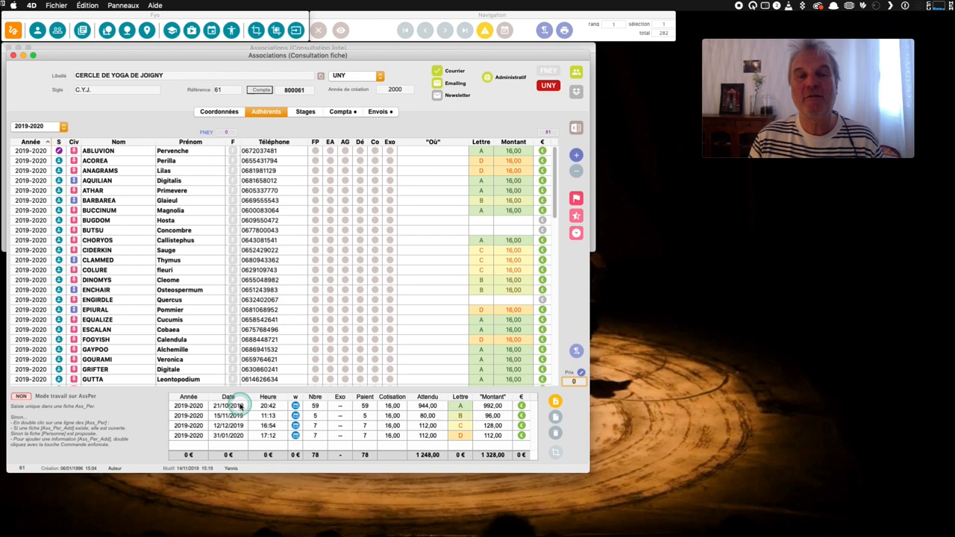
pyautogui.click(227, 406)
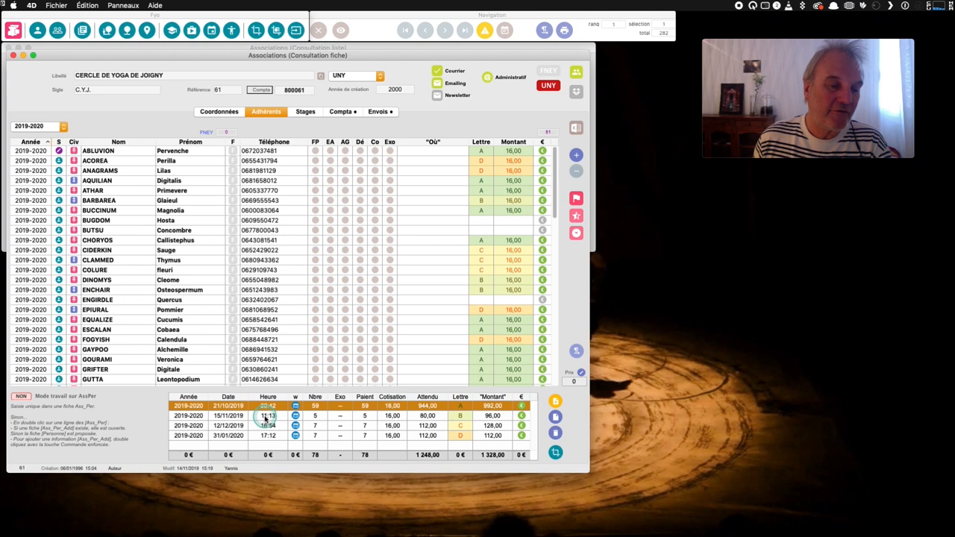
pyautogui.click(267, 416)
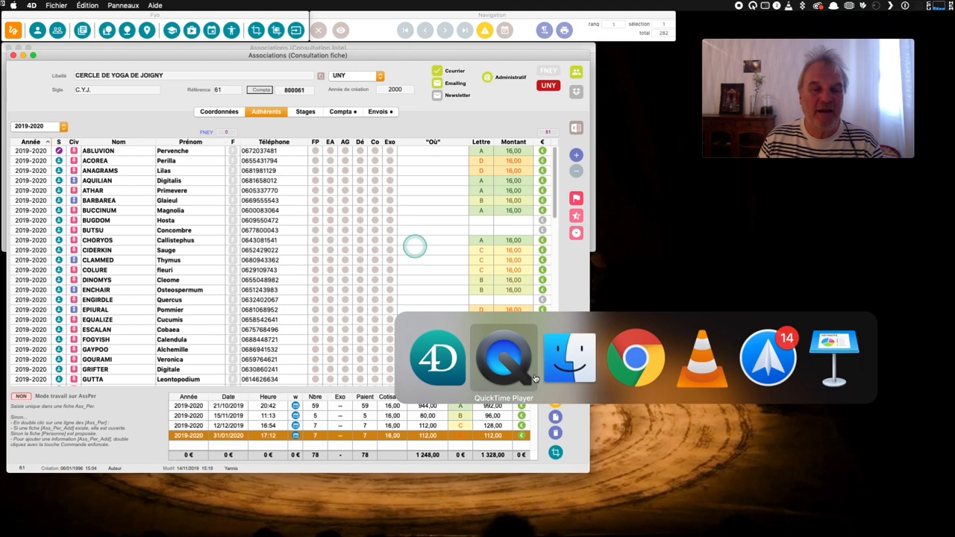
# - Switch to Fyoga web in Chrome, go to Connexion, and select the Mot de passe field
pyautogui.click(636, 357)
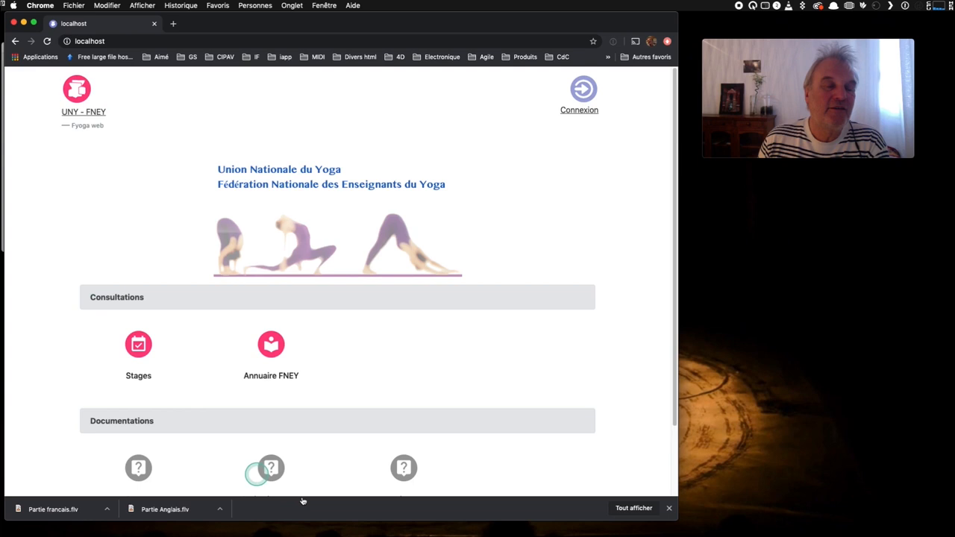
pyautogui.scroll(-3)
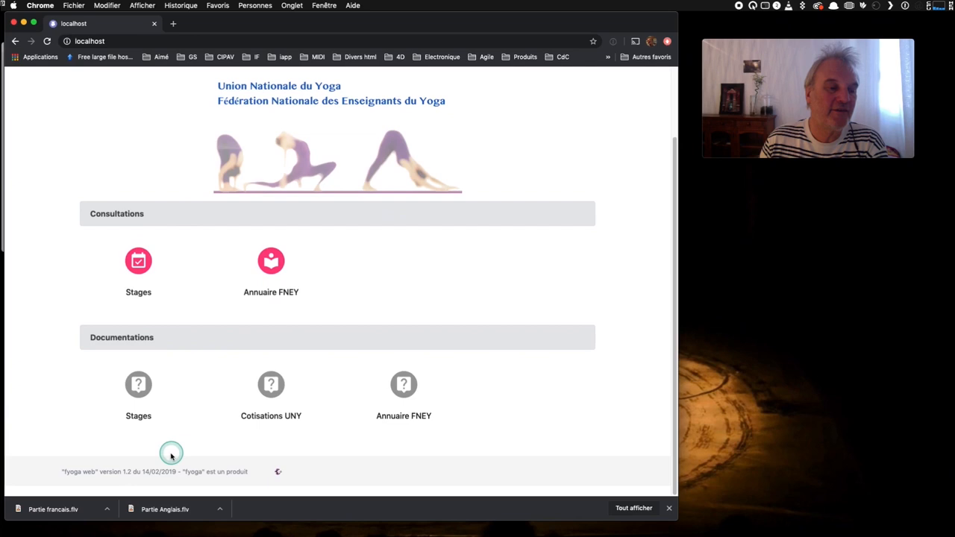
pyautogui.scroll(3)
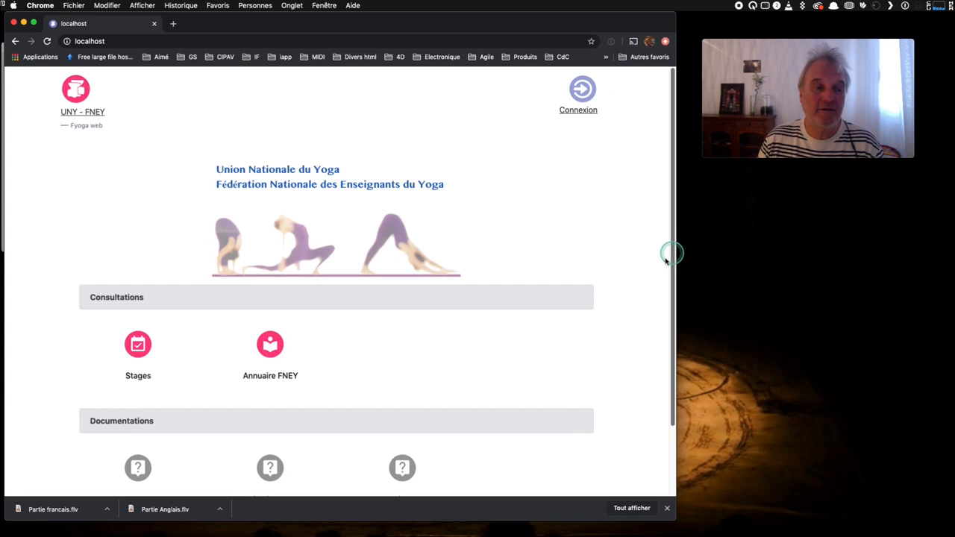
pyautogui.click(579, 88)
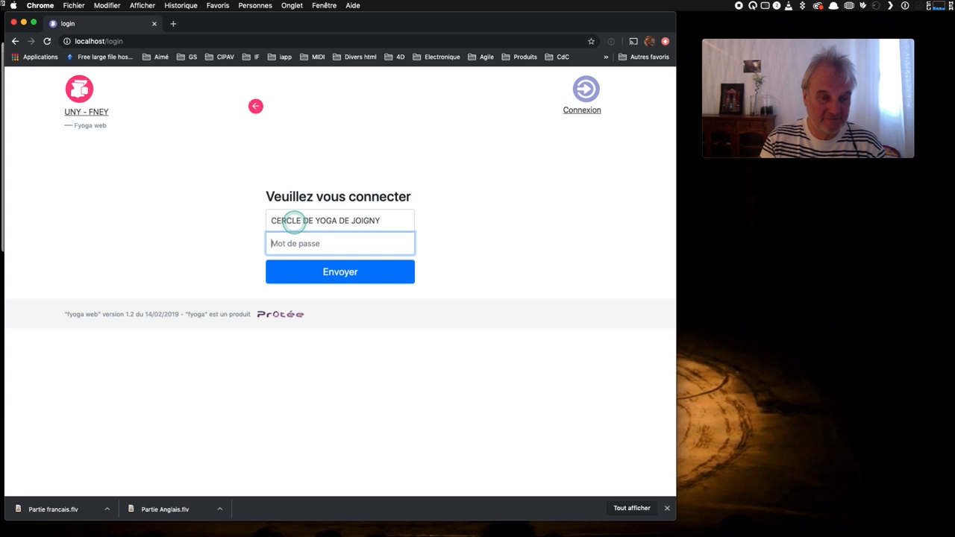
pyautogui.click(339, 272)
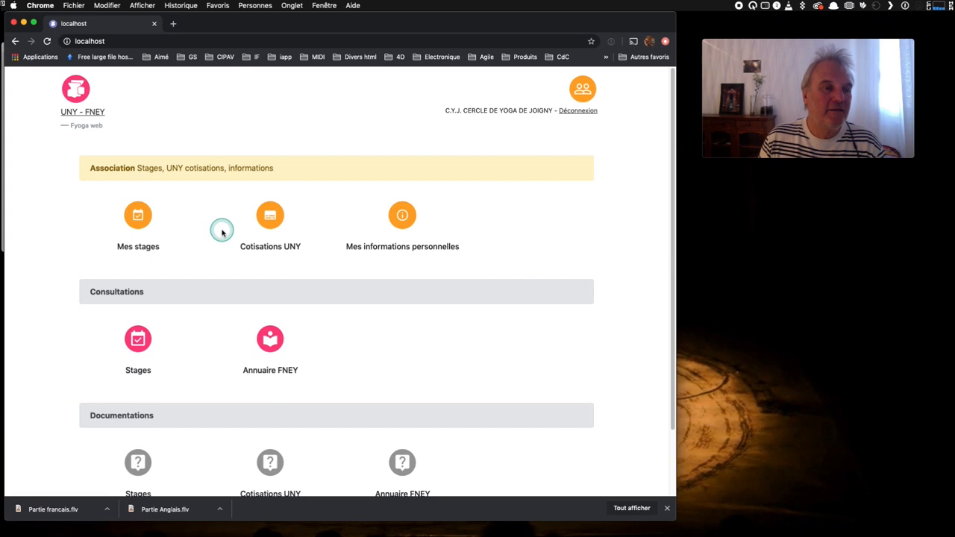
# - Open 'Cotisations UNY' to see 61 former members and 81 registrations for 2019-2020
pyautogui.click(138, 216)
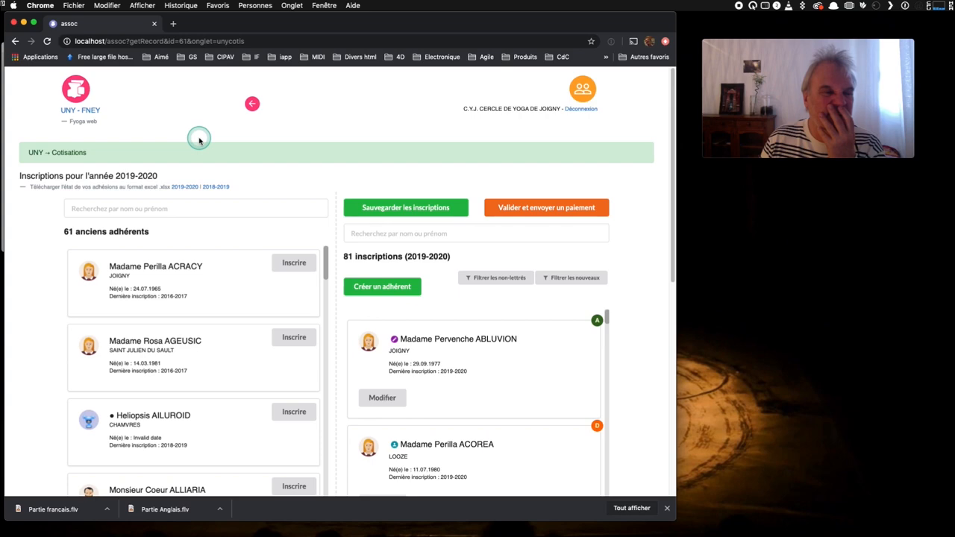
pyautogui.scroll(-3)
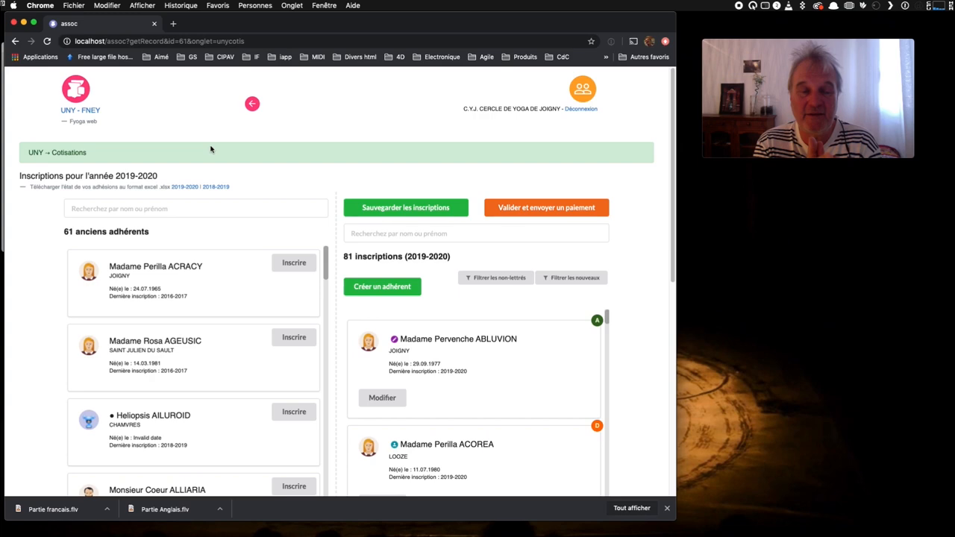
pyautogui.scroll(-3)
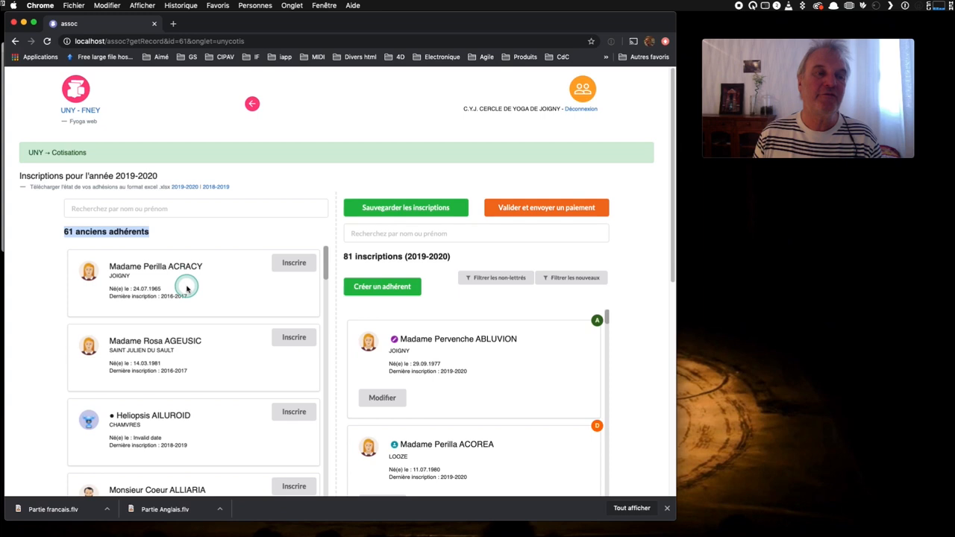
# - Scroll down the UNY contributions page through former members and registrations
pyautogui.scroll(-3)
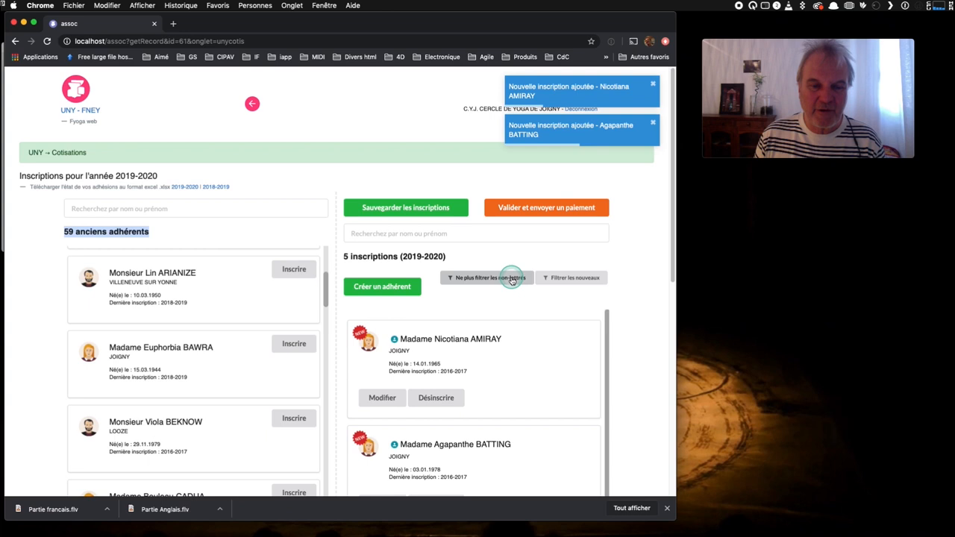
pyautogui.scroll(-3)
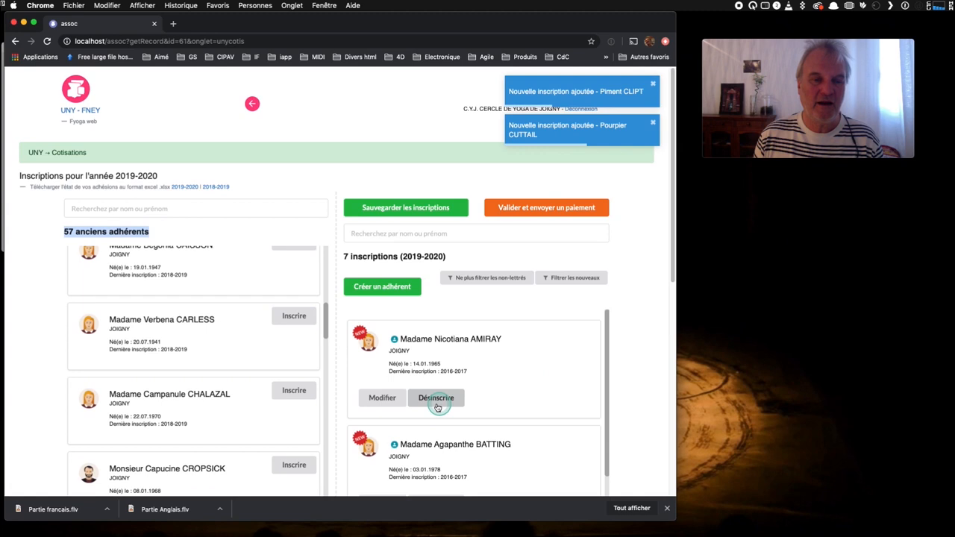
pyautogui.click(382, 398)
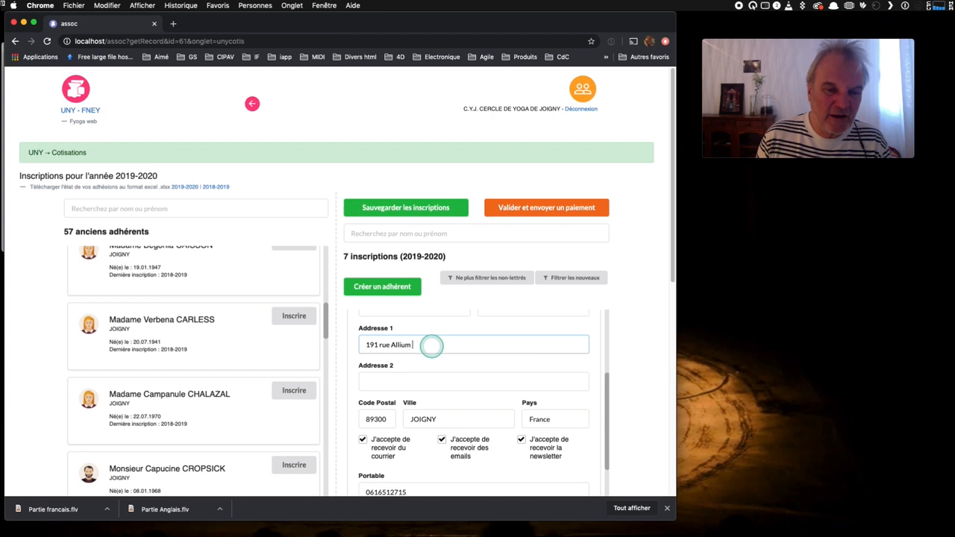
pyautogui.scroll(-3)
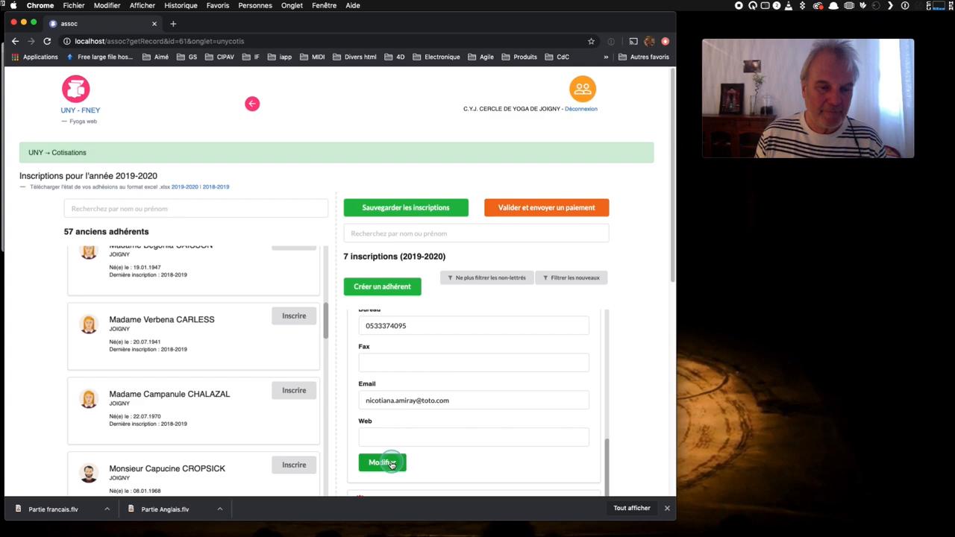
pyautogui.click(382, 462)
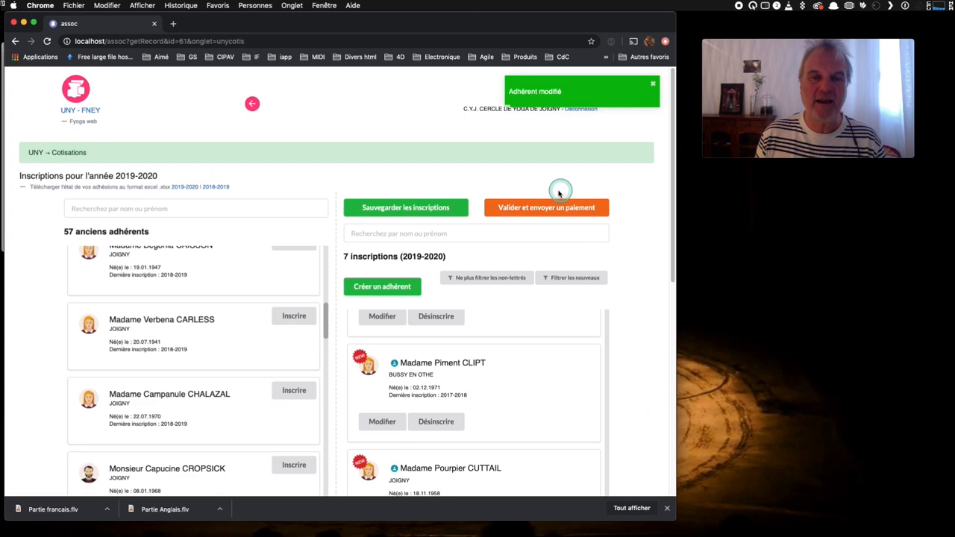
# - Validate payment for the seven registrations, creating lettering E for 112 €
pyautogui.click(547, 207)
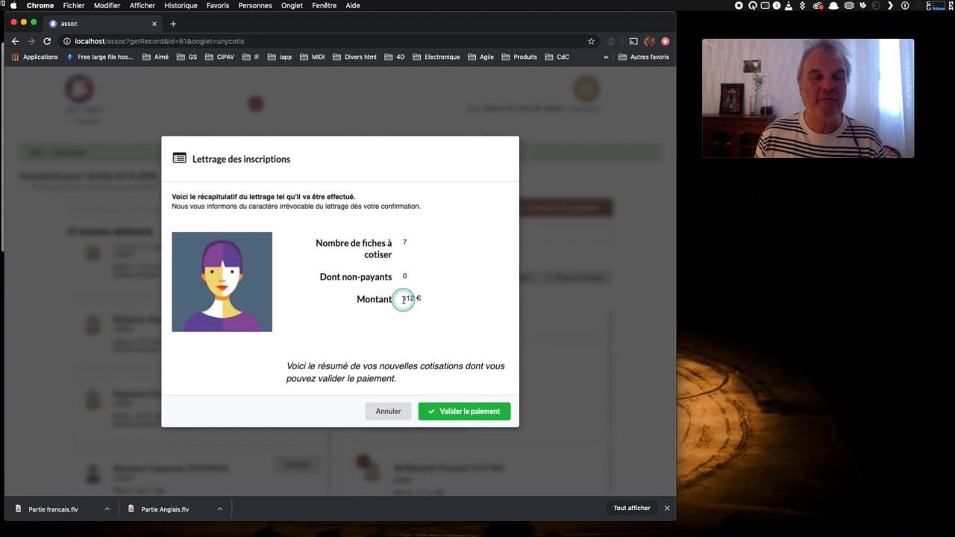
pyautogui.click(464, 412)
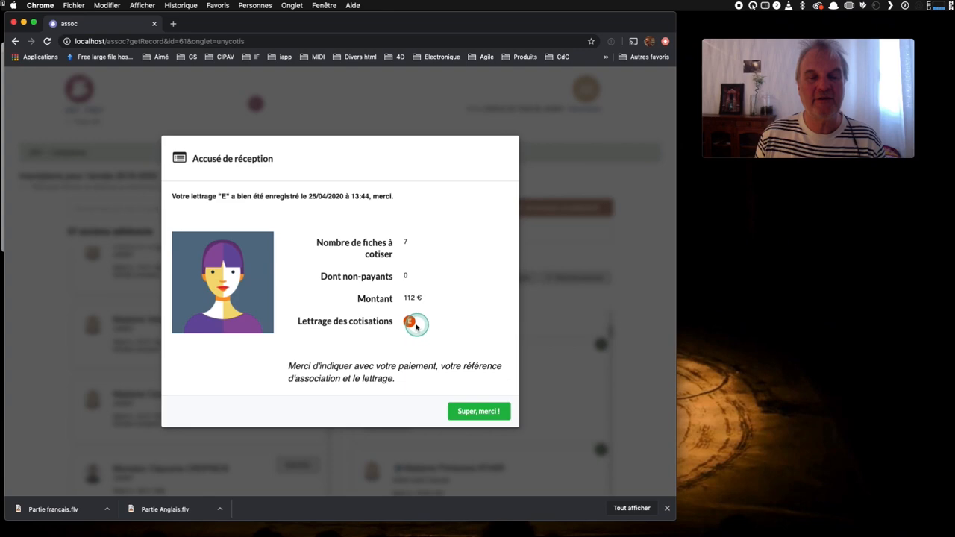
pyautogui.click(479, 411)
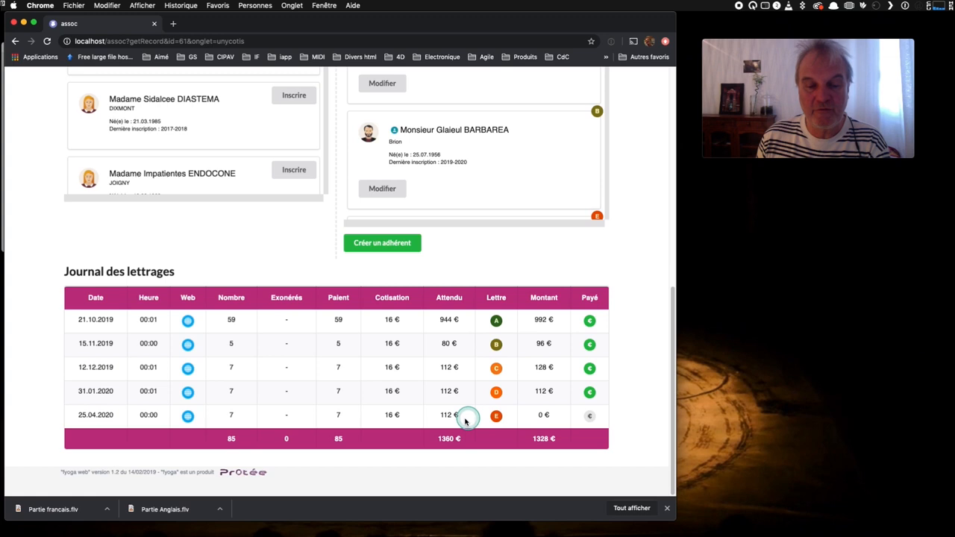
pyautogui.moveTo(568, 416)
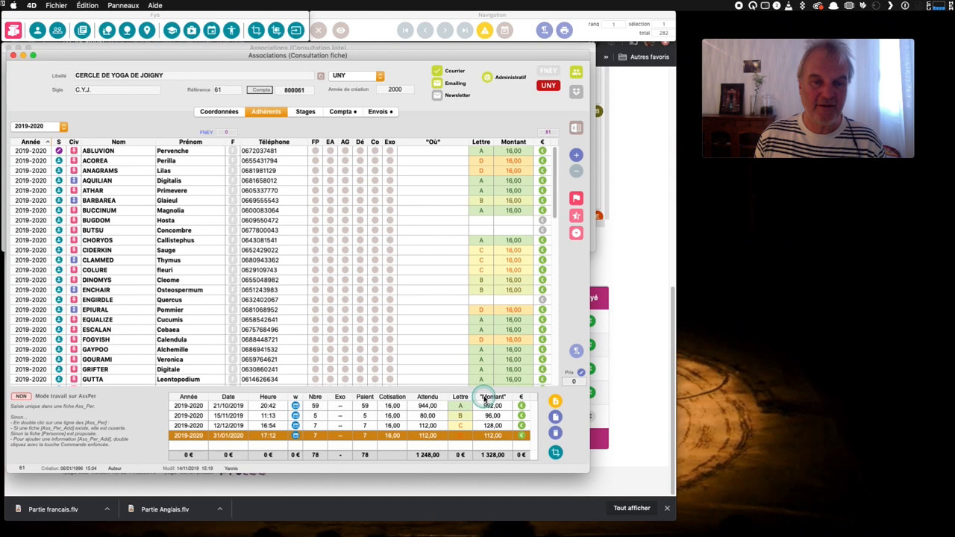
# - Put the Cercle de Yoga de Joigny record into Modification fiche mode
pyautogui.click(339, 30)
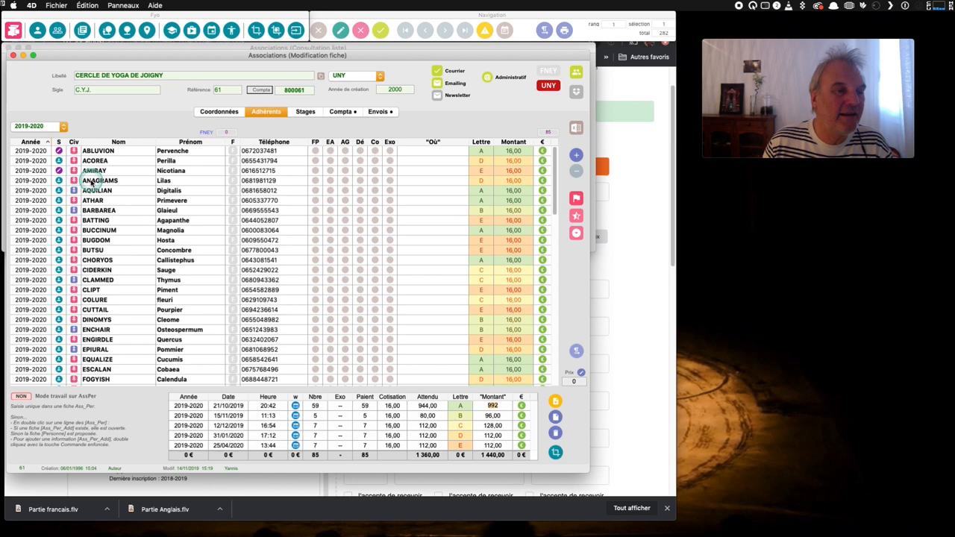
pyautogui.doubleClick(112, 185)
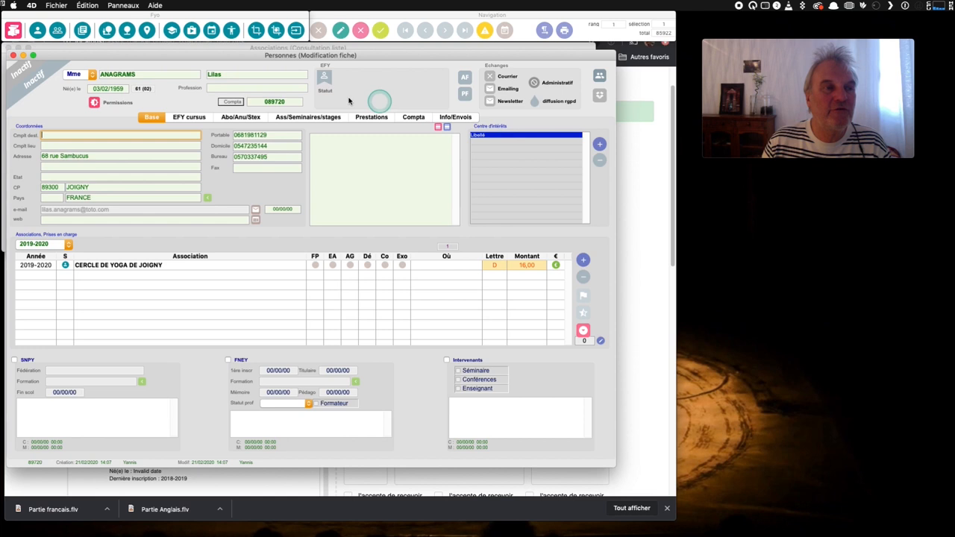
pyautogui.click(28, 34)
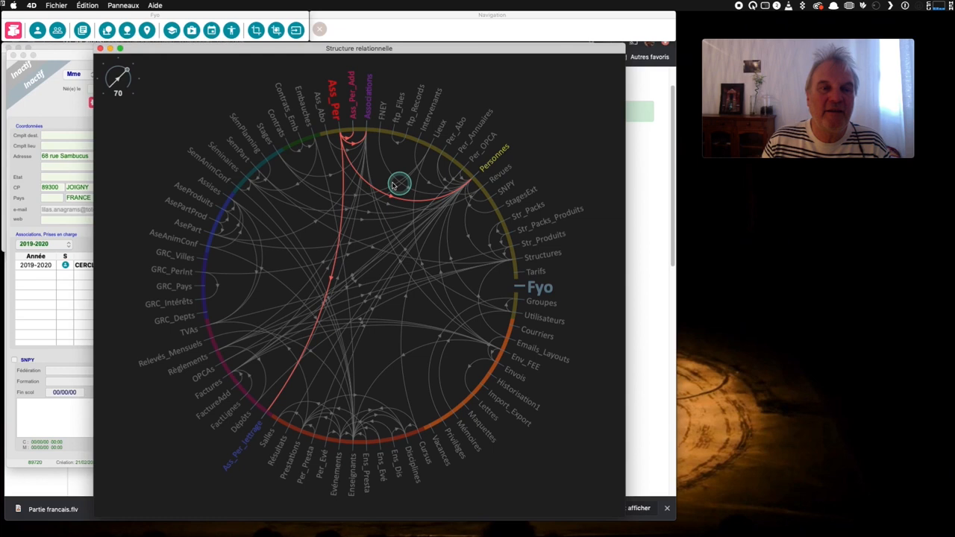
pyautogui.moveTo(364, 133)
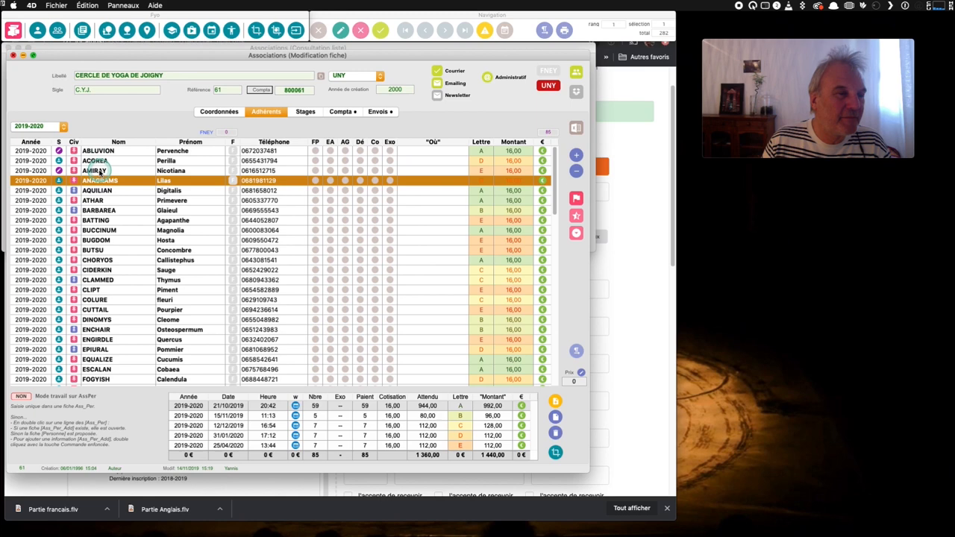
pyautogui.doubleClick(98, 170)
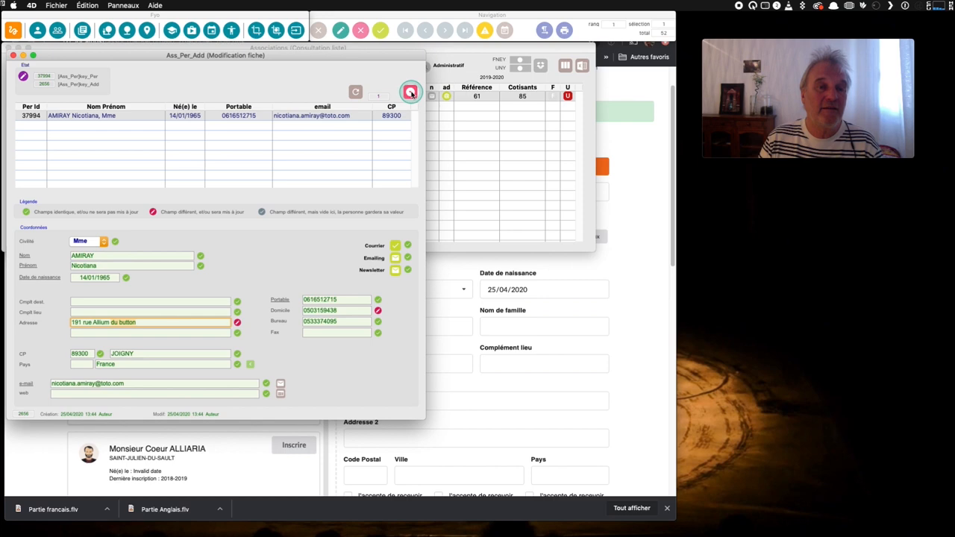
pyautogui.click(408, 92)
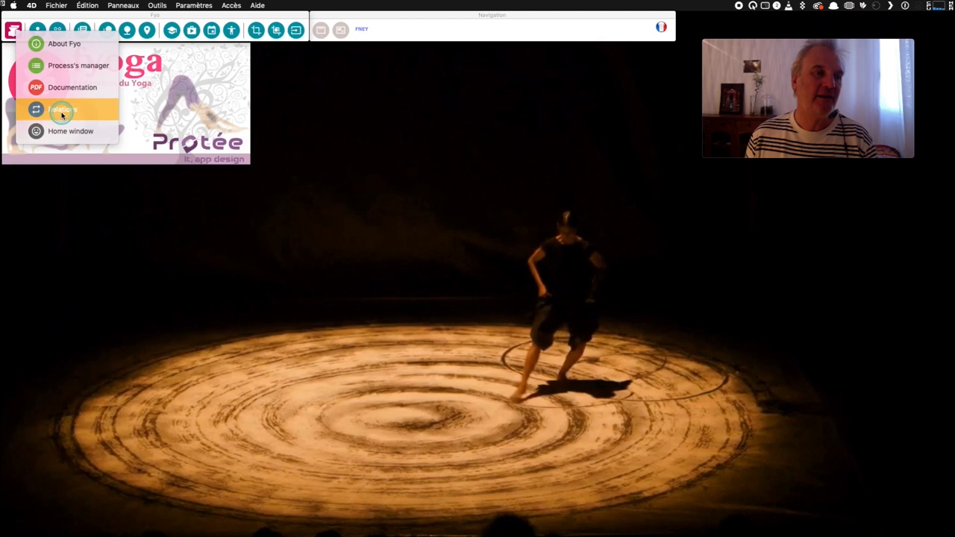
# - Open the relational structure diagram and inspect the Per_Annuaires table's relationships
pyautogui.click(63, 109)
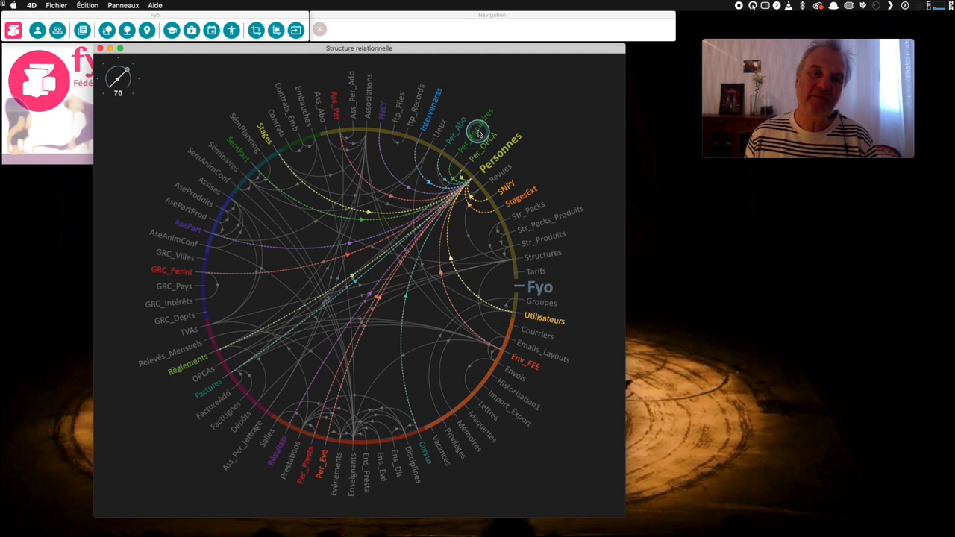
pyautogui.click(478, 131)
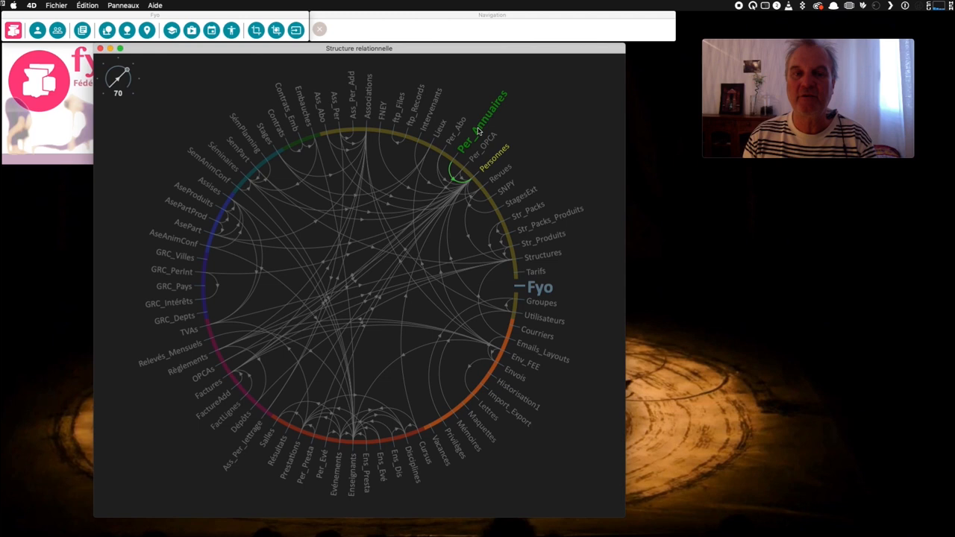
pyautogui.moveTo(168, 333)
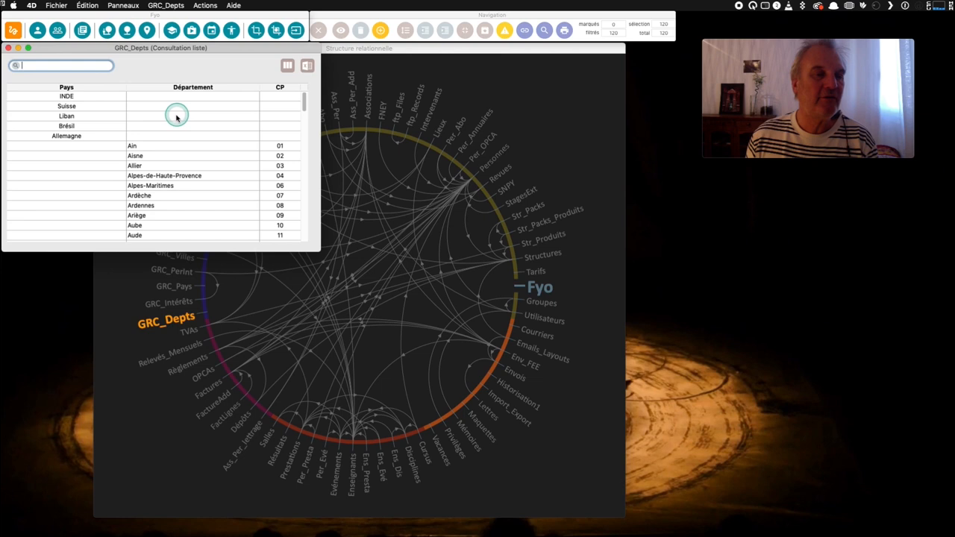
# - Scroll down through the GRC_Depts departments list
pyautogui.scroll(-3)
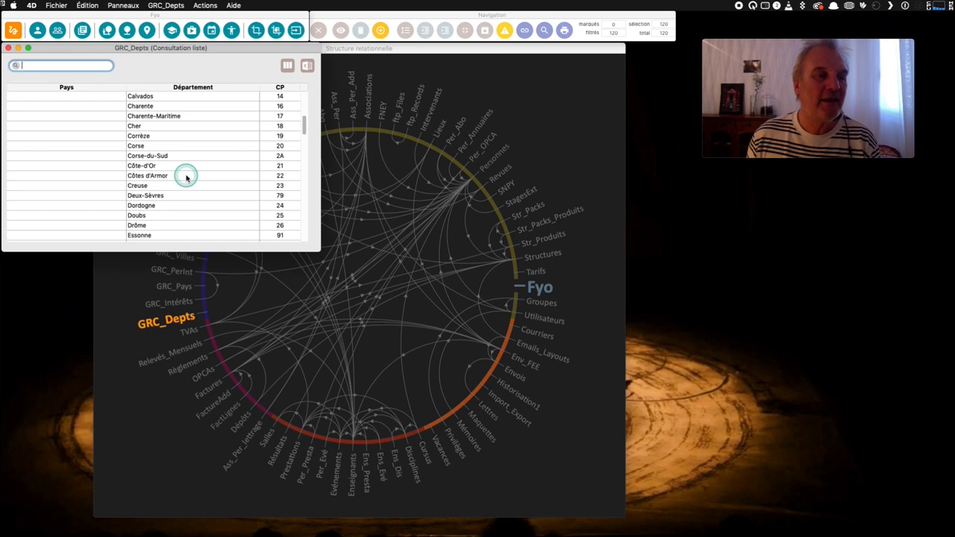
pyautogui.scroll(-3)
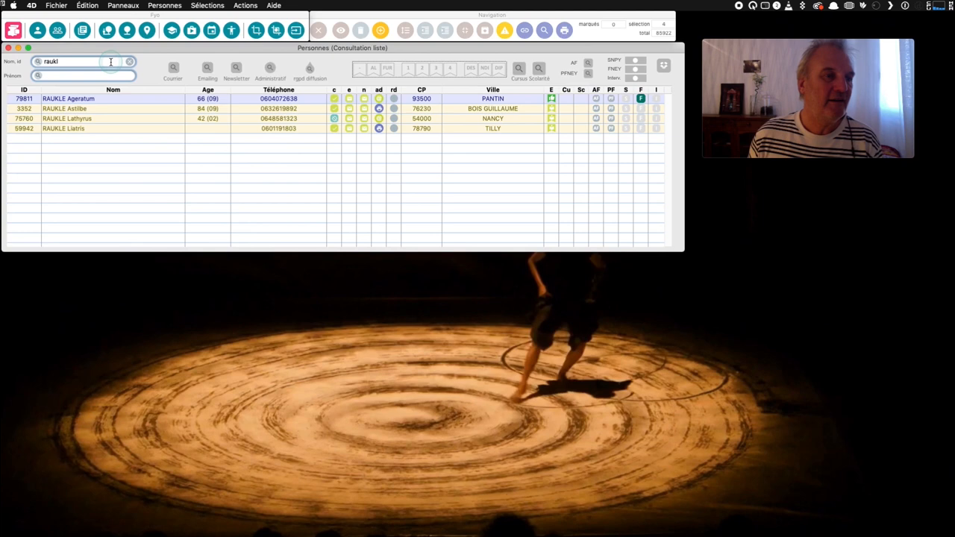
# - Select the existing text in the Personnes list's Nom search field
pyautogui.doubleClick(65, 98)
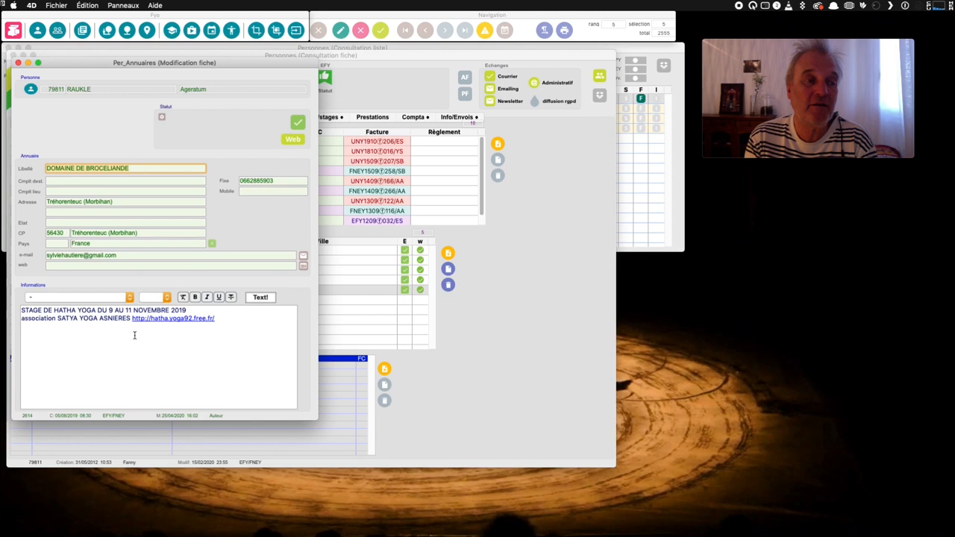
# - Close the Domaine de Brocéliande directory card and select Morbihan in its address
pyautogui.click(23, 319)
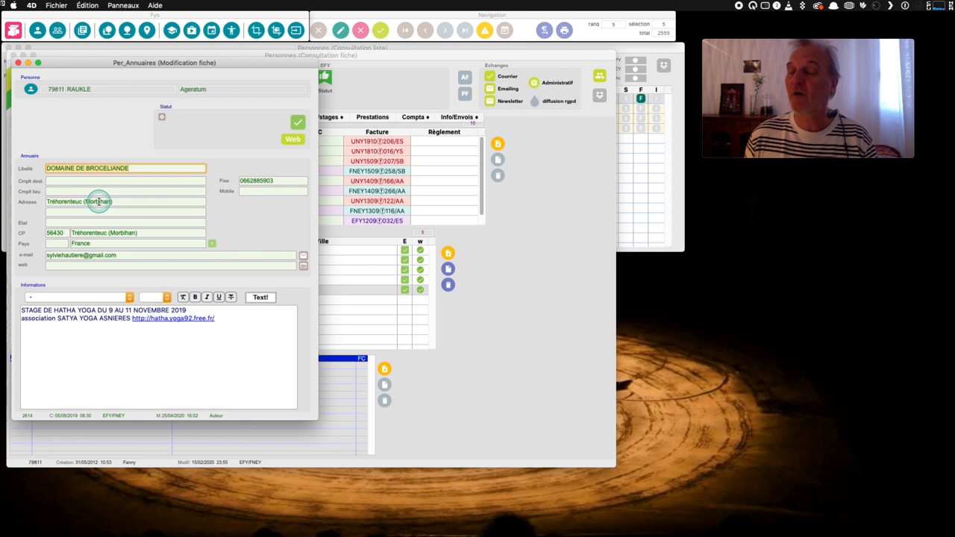
pyautogui.doubleClick(63, 166)
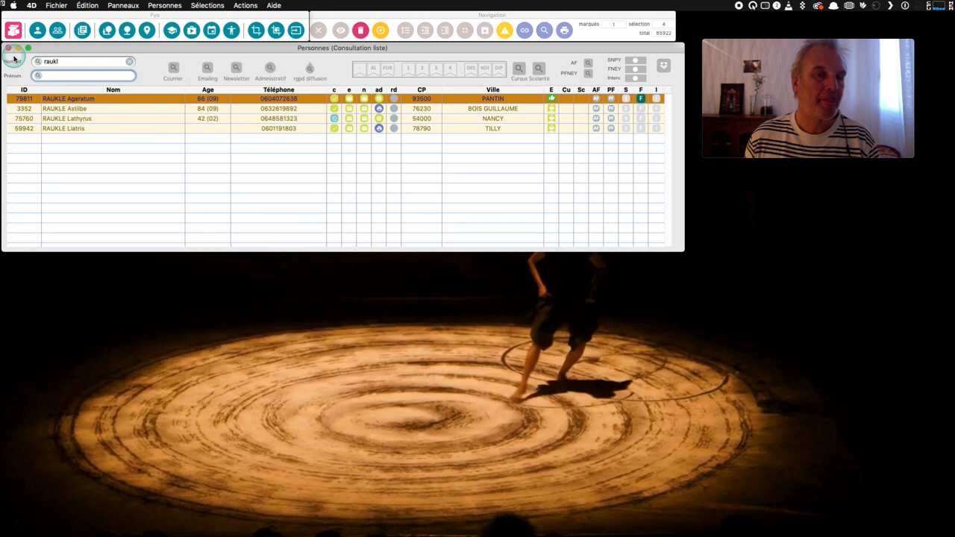
# - Open the Annuaires directory list and open the DOMAINE DE BROCELIANDE entry
pyautogui.click(58, 8)
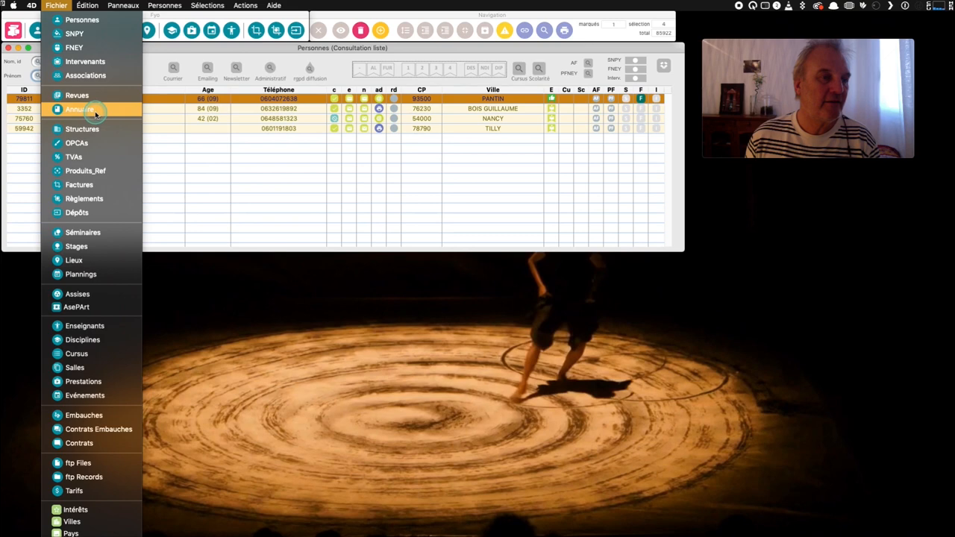
pyautogui.click(82, 114)
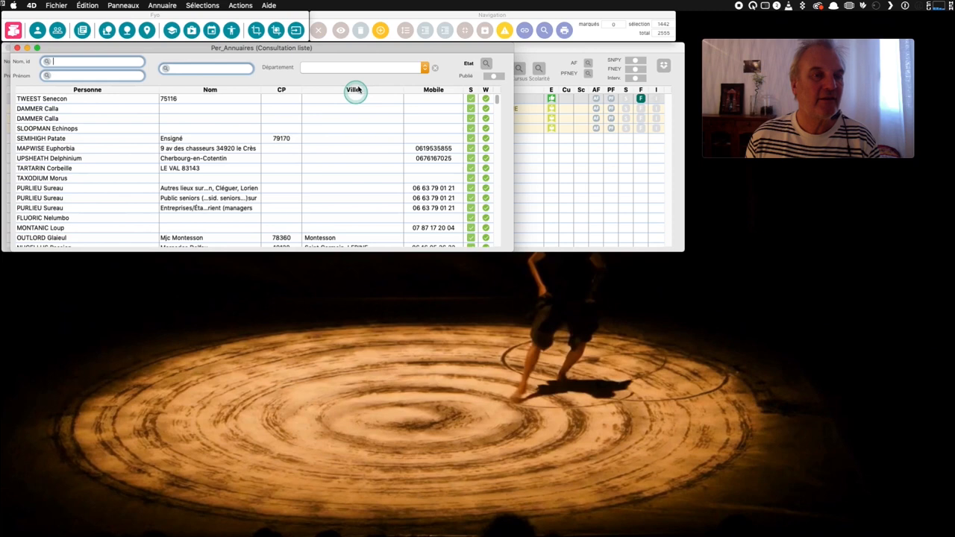
pyautogui.write('rauk')
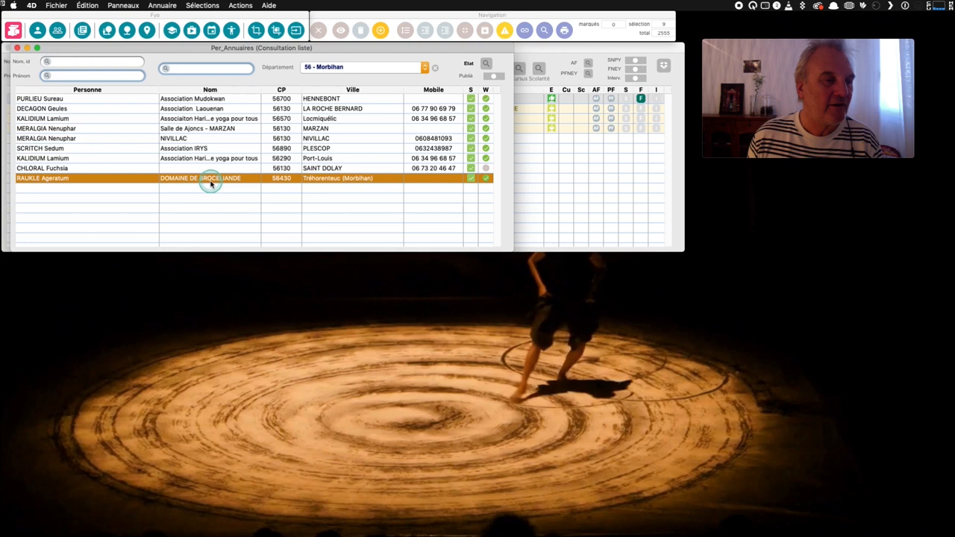
pyautogui.doubleClick(212, 177)
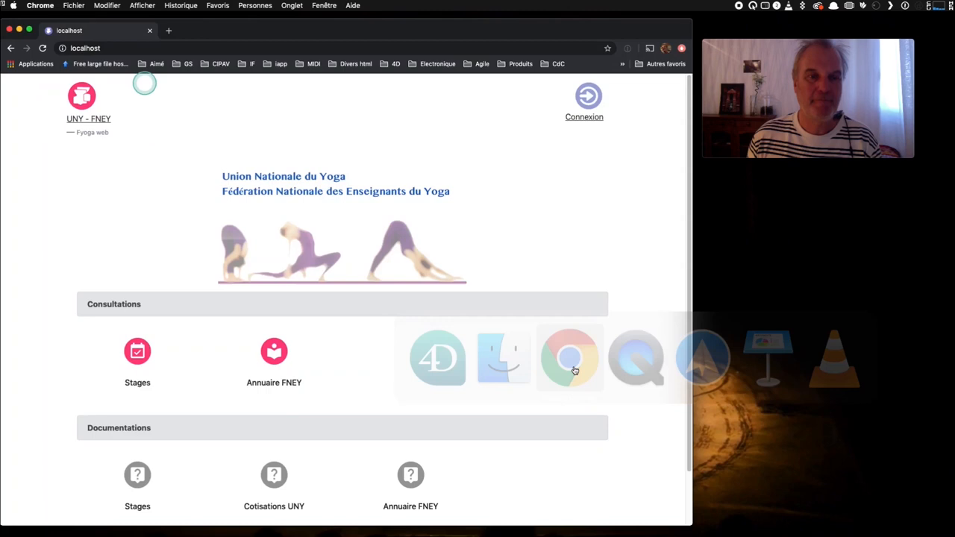
pyautogui.click(587, 96)
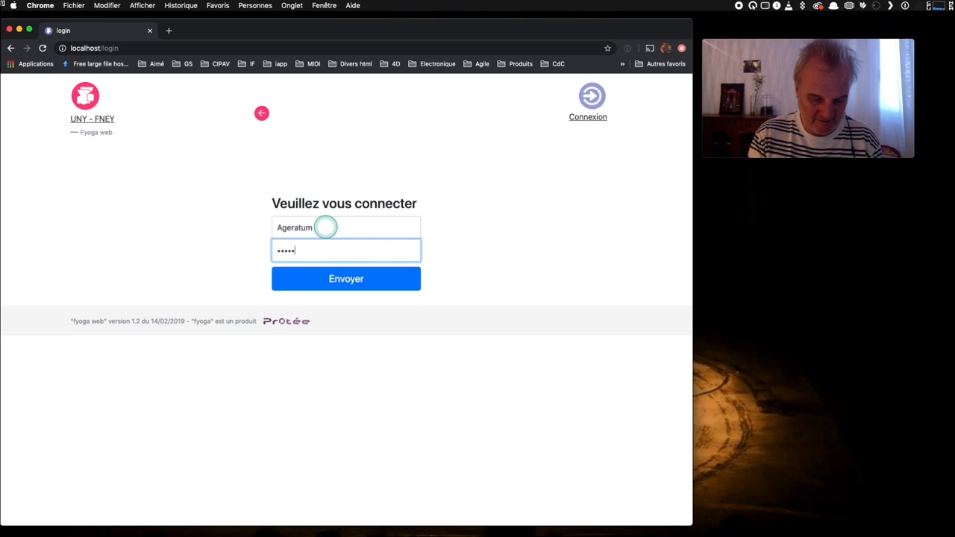
pyautogui.click(346, 278)
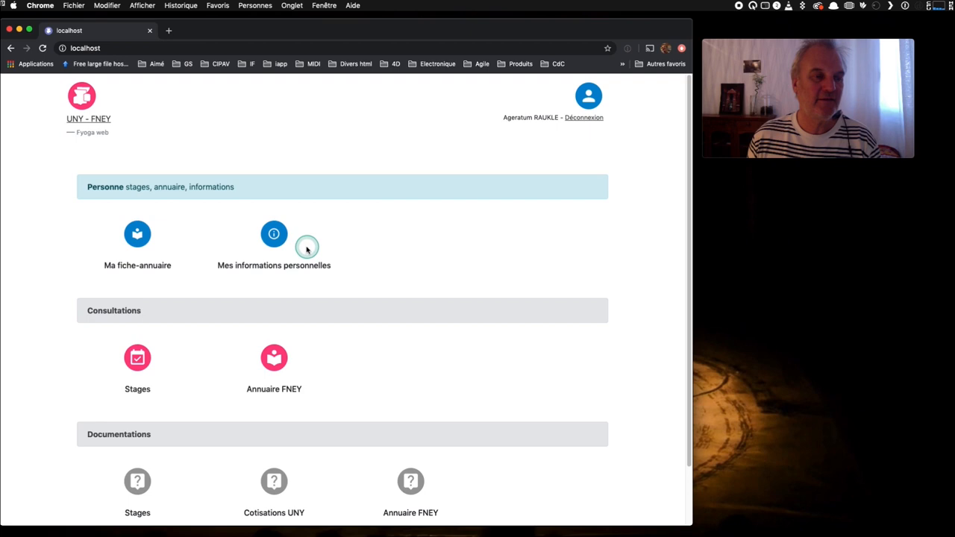
pyautogui.click(274, 234)
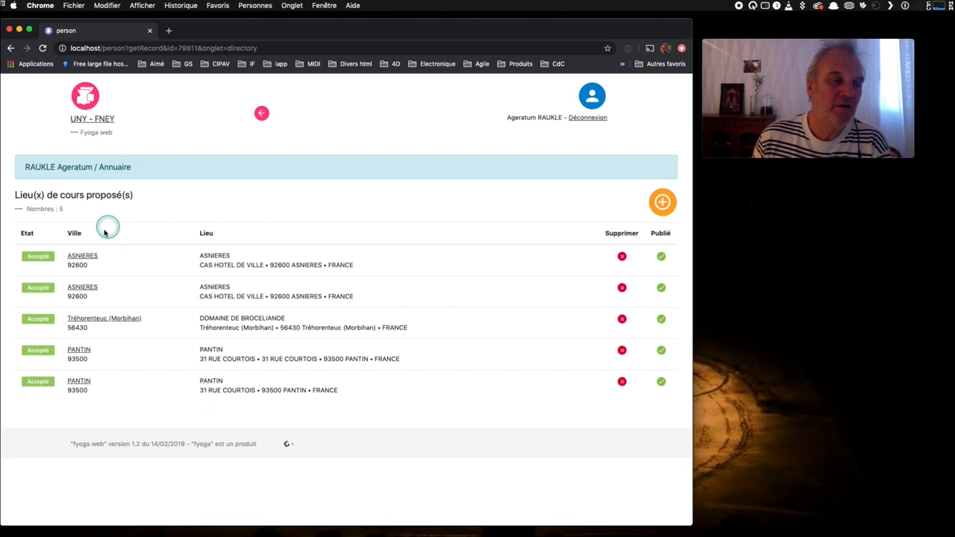
# - Open the Domaine de Brocéliande location and add BLABLA to its Informations text
pyautogui.click(97, 319)
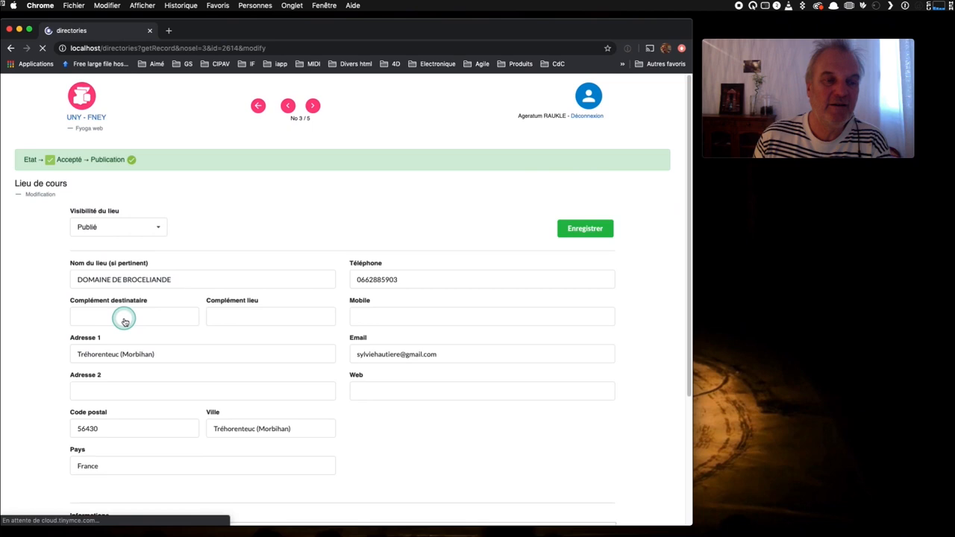
pyautogui.scroll(-3)
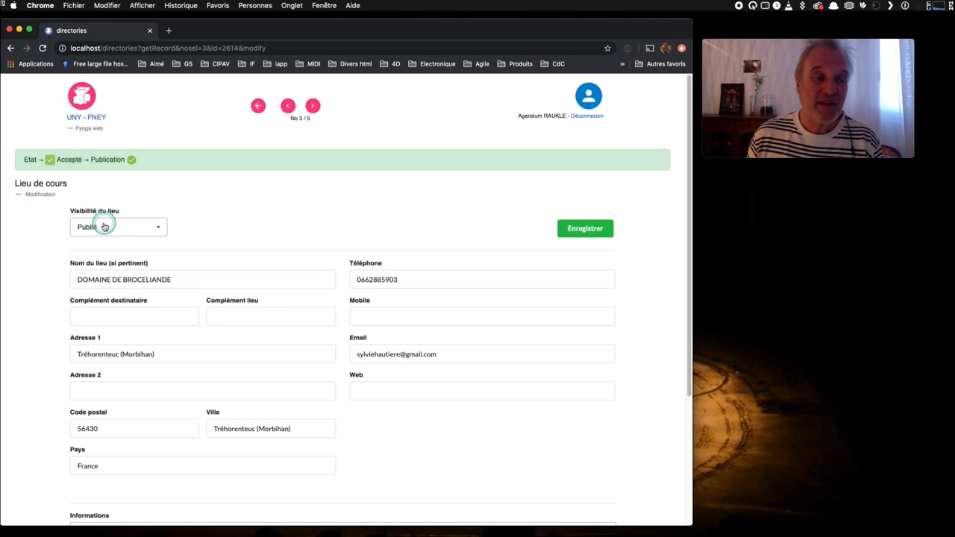
pyautogui.scroll(-3)
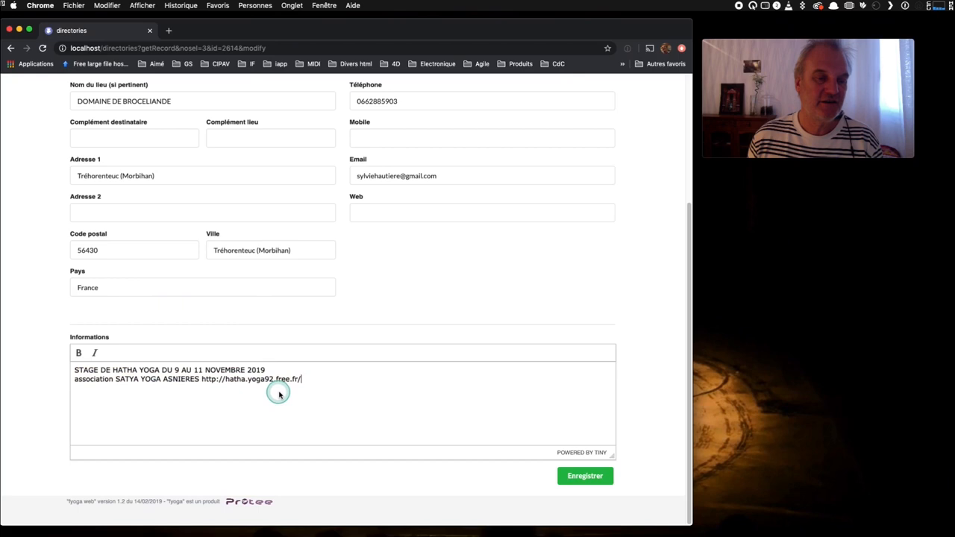
pyautogui.write('BLABLA')
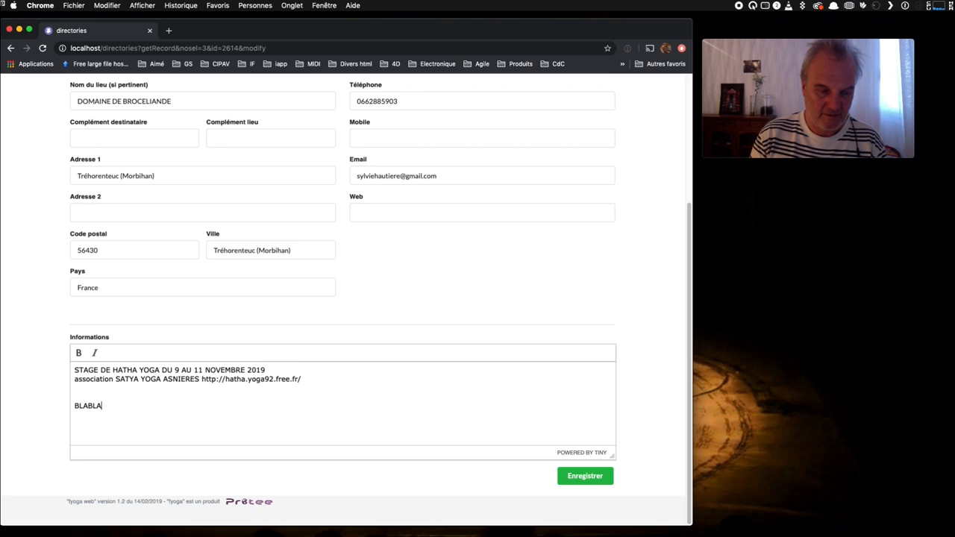
pyautogui.click(585, 476)
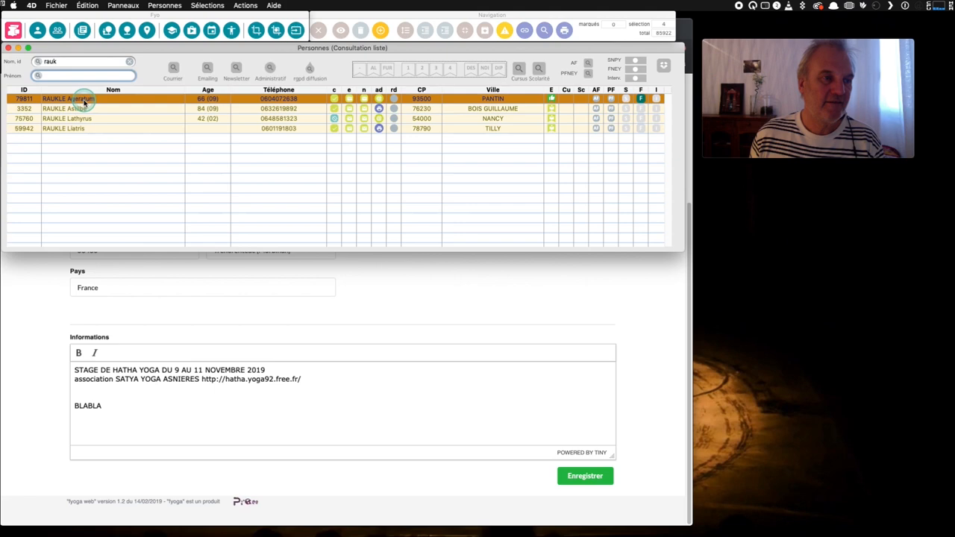
# - Open the first matching teacher's person record in the Personnes list
pyautogui.doubleClick(82, 97)
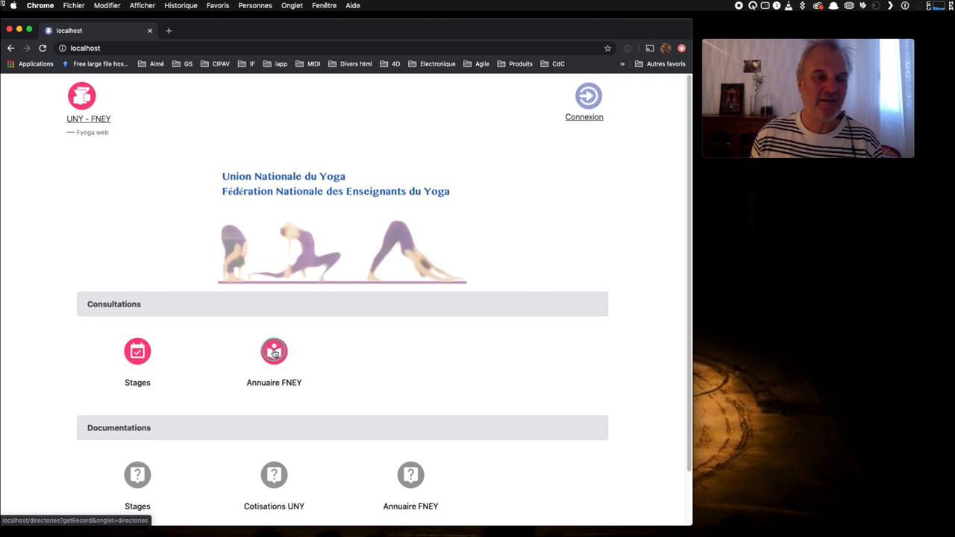
# - Search FNEY teachers in 56 - Morbihan, open the Tréhorenteuc listing, then clear criteria
pyautogui.click(273, 351)
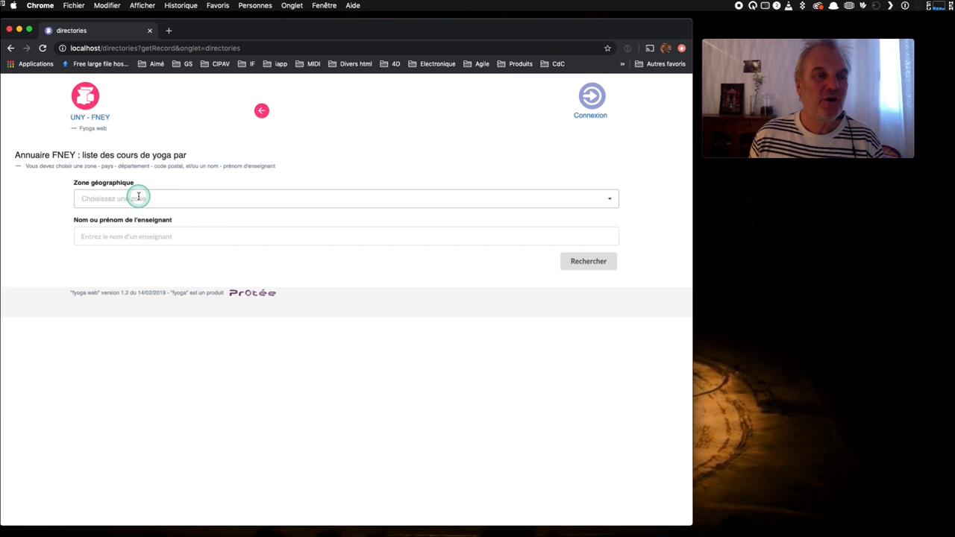
pyautogui.write('56')
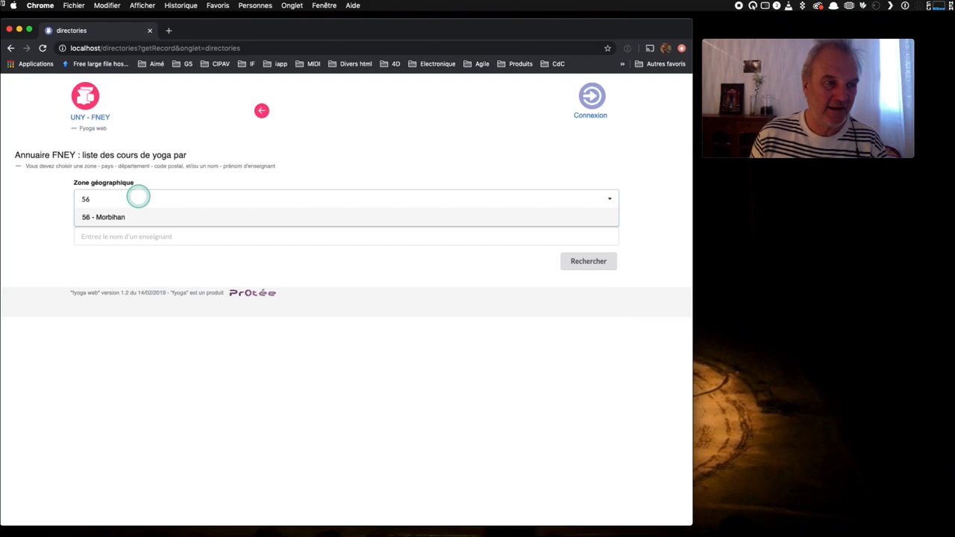
pyautogui.click(103, 217)
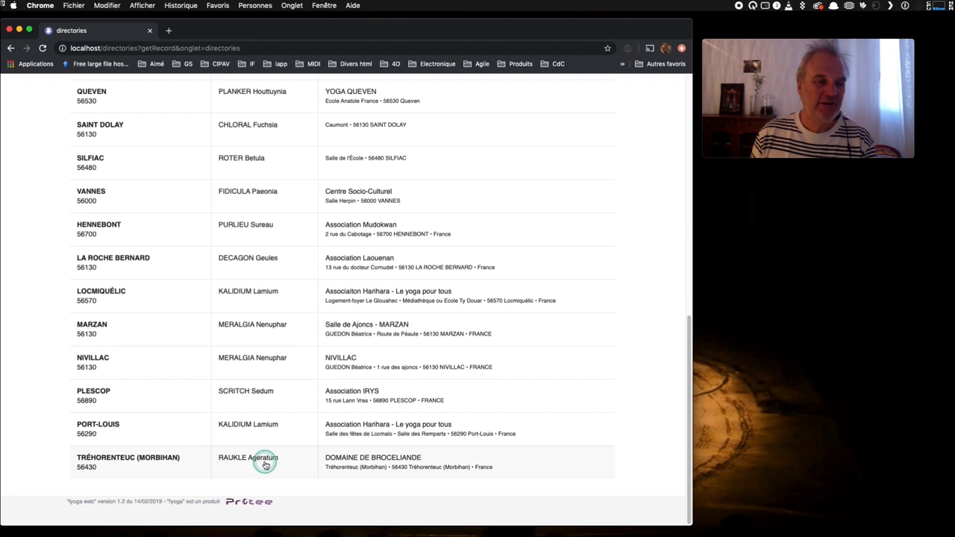
pyautogui.click(265, 463)
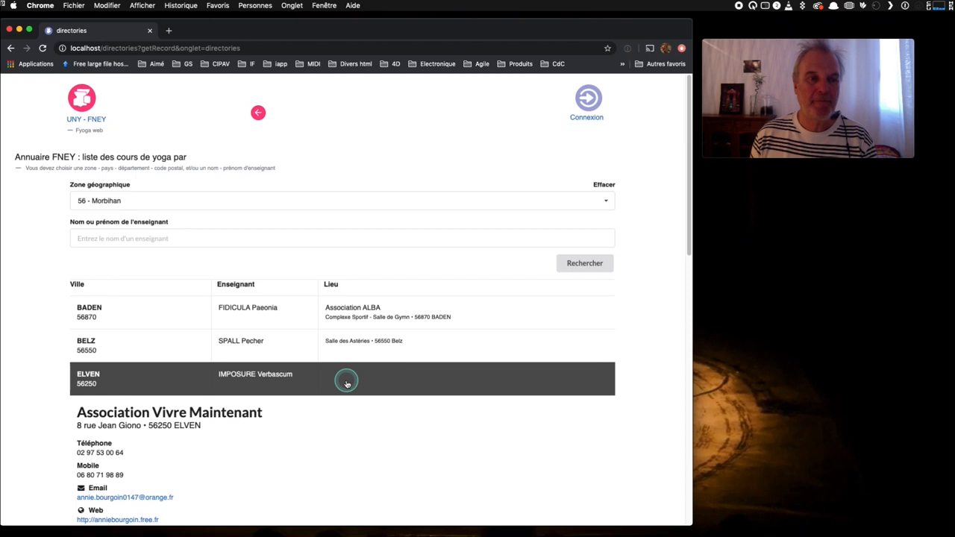
pyautogui.write('rak')
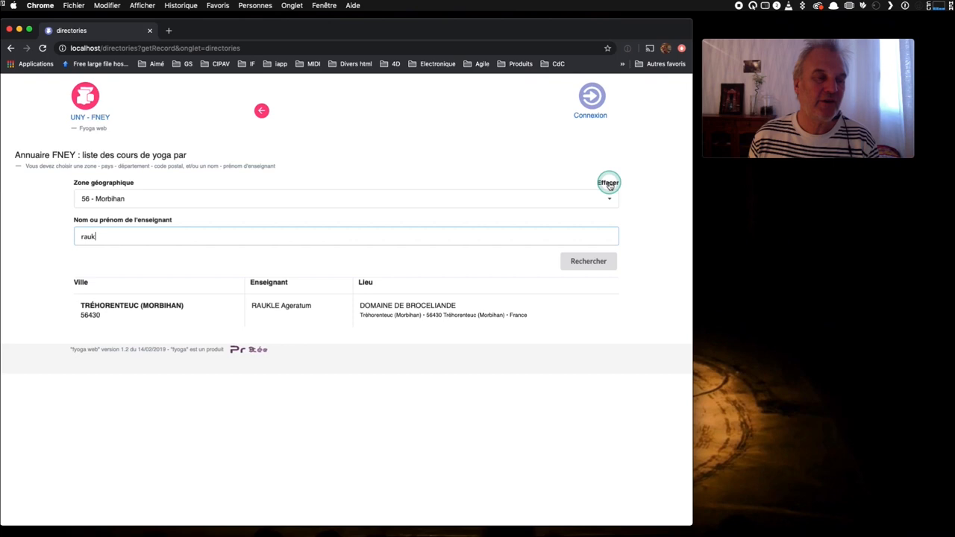
pyautogui.click(608, 183)
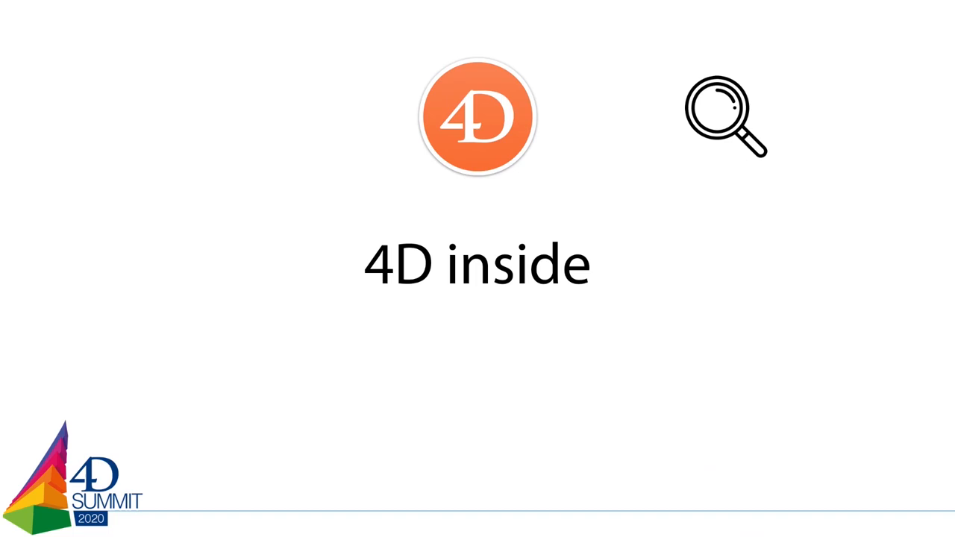
# - Advance from the 4D inside slide to the Framework slide
pyautogui.press('Right')
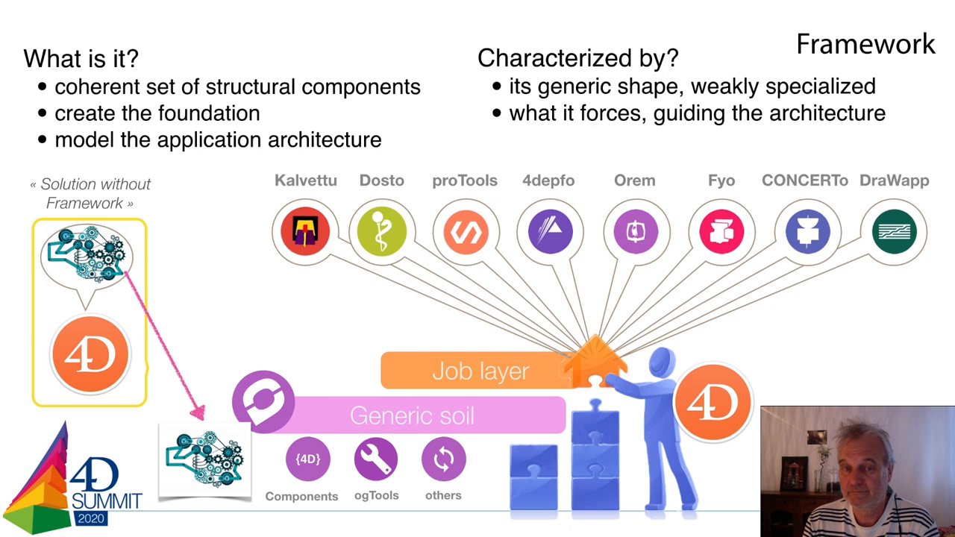
pyautogui.press('Right')
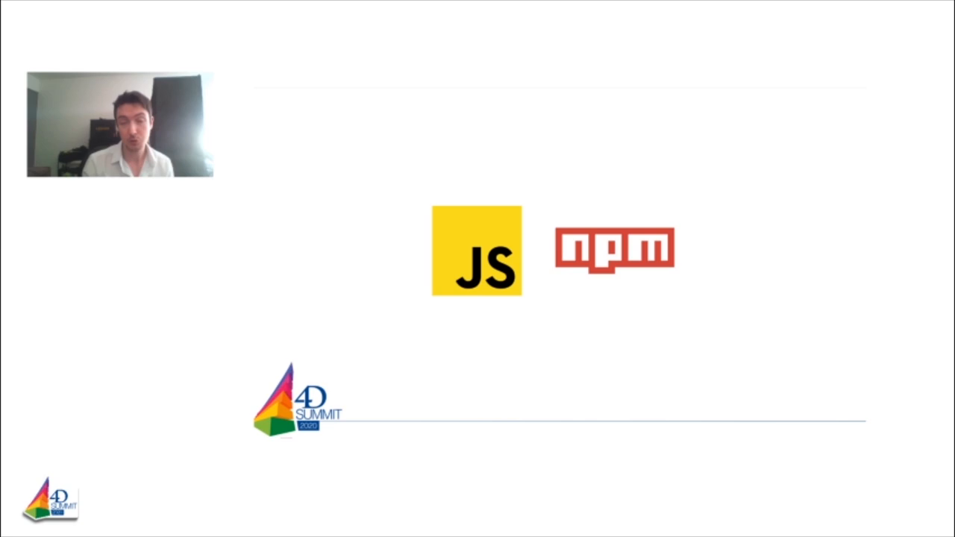
# - Advance through the 'Avoid re-developing' slide to the Navbar slide with the React import
pyautogui.press('Right')
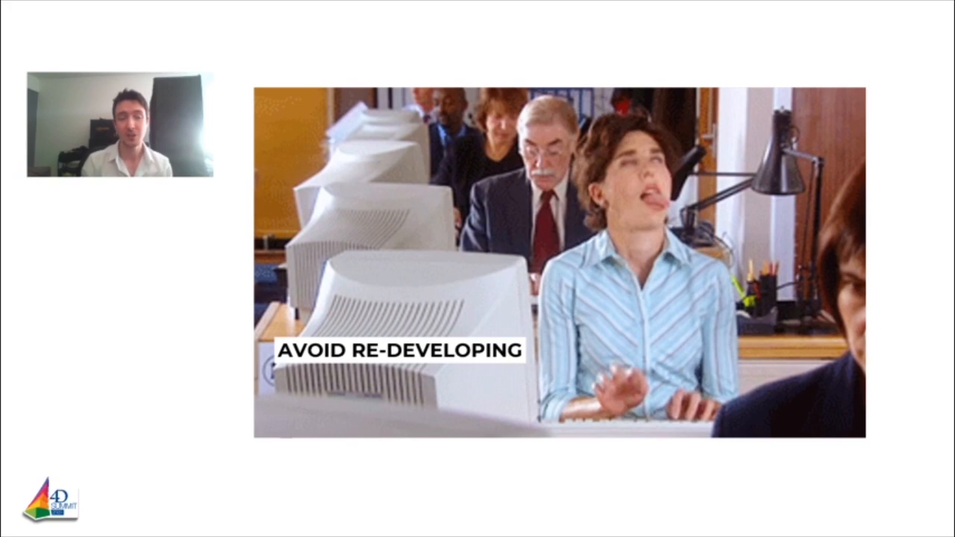
pyautogui.press('Right')
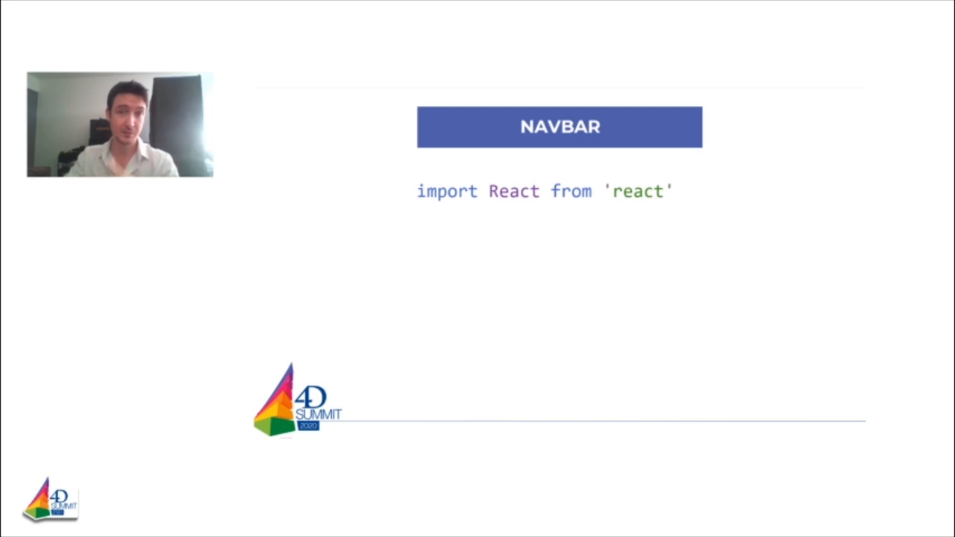
# - Enter 'const Navbar = () => {' while on the NAVBAR React code slide
pyautogui.write('const Navbar = () => {')
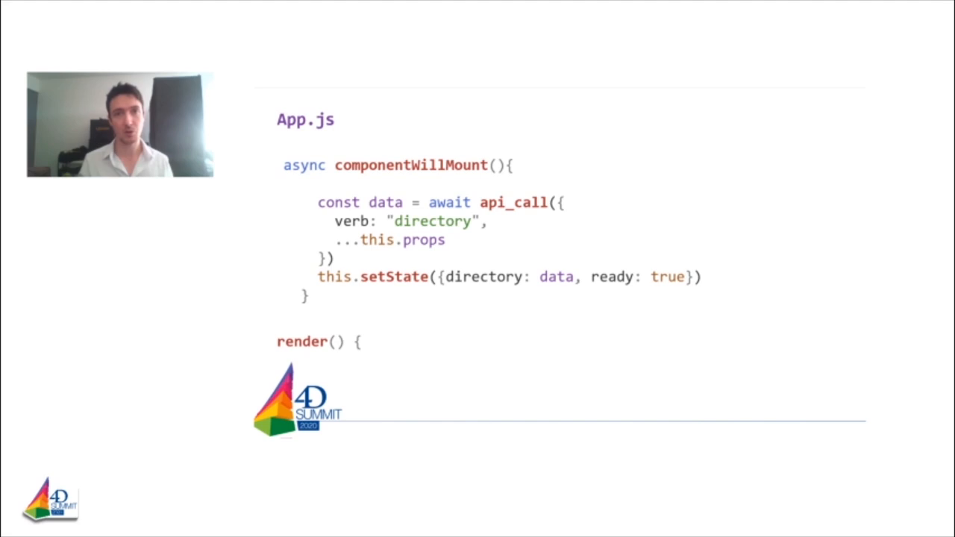
# - Move past the '4D ↔ React together' title to the API-calls-from-React fetch slide
pyautogui.scroll(-3)
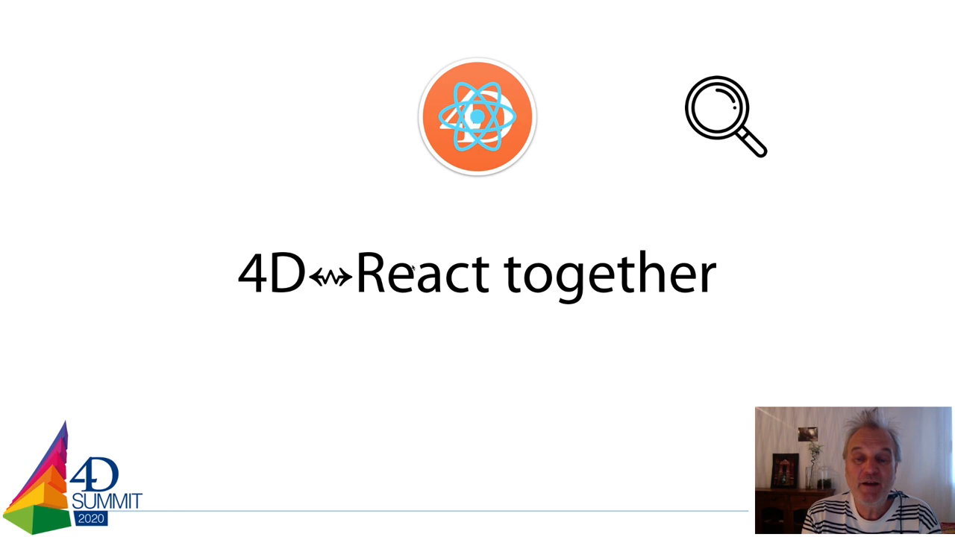
pyautogui.press('Right')
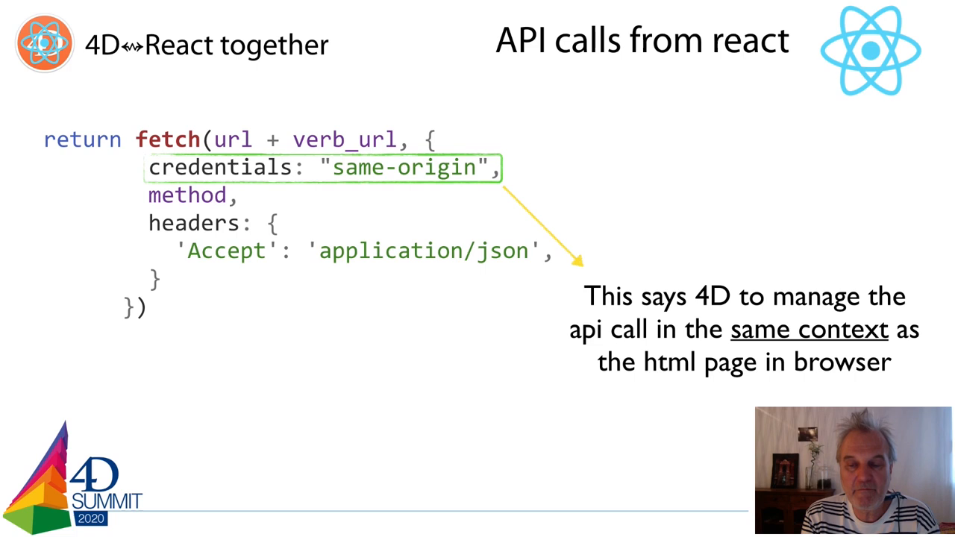
# - Advance to the 'API calls in 4D' slide showing the hacker's firewall record check
pyautogui.press('Right')
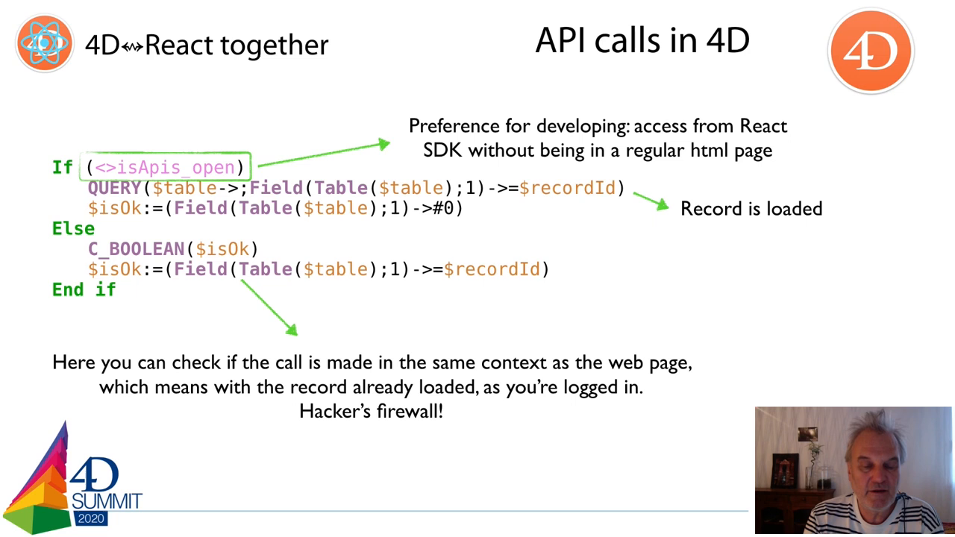
# - Advance to the slide setting the Access-Control-Allow-Origin header when web access control is on
pyautogui.press('Right')
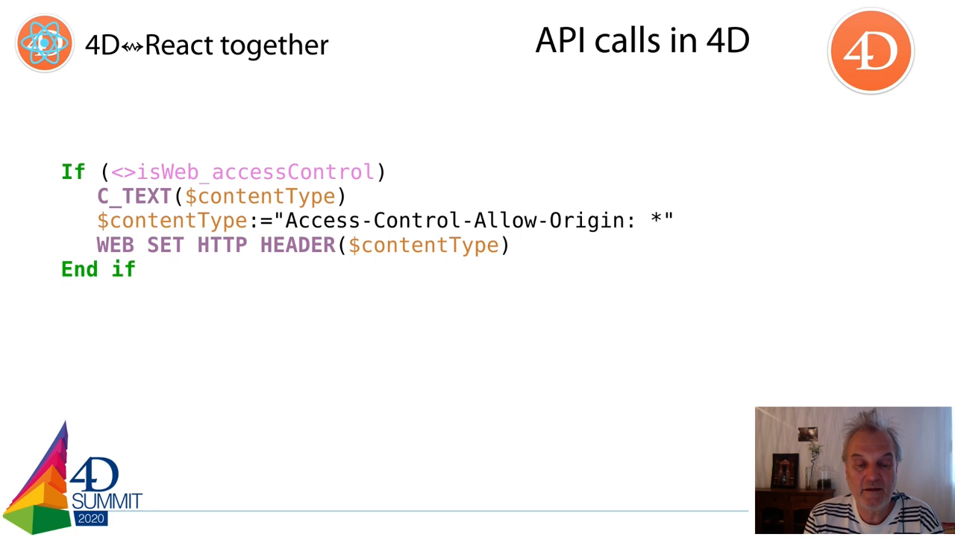